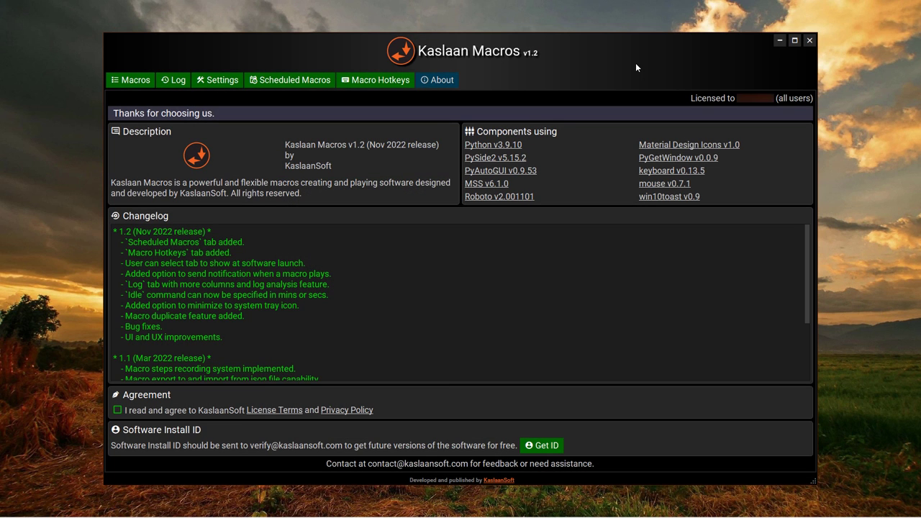
mouse_move(617, 71)
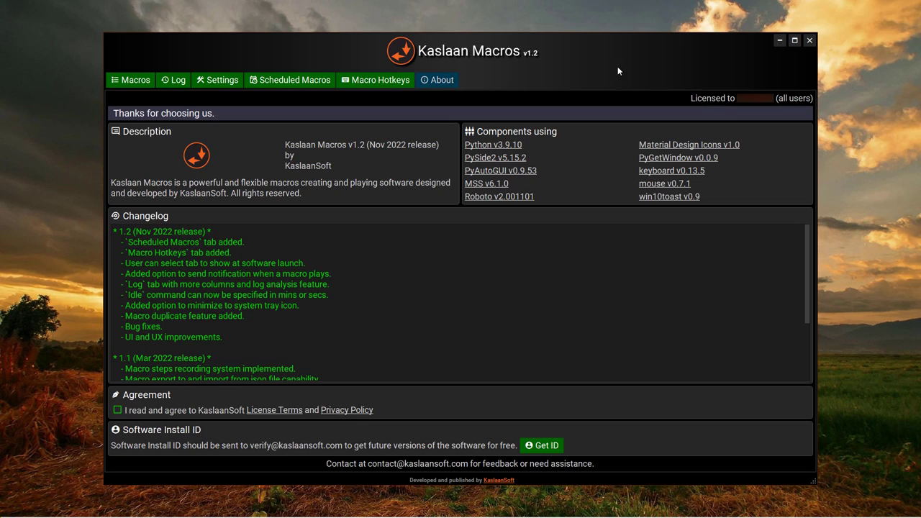
mouse_move(547, 75)
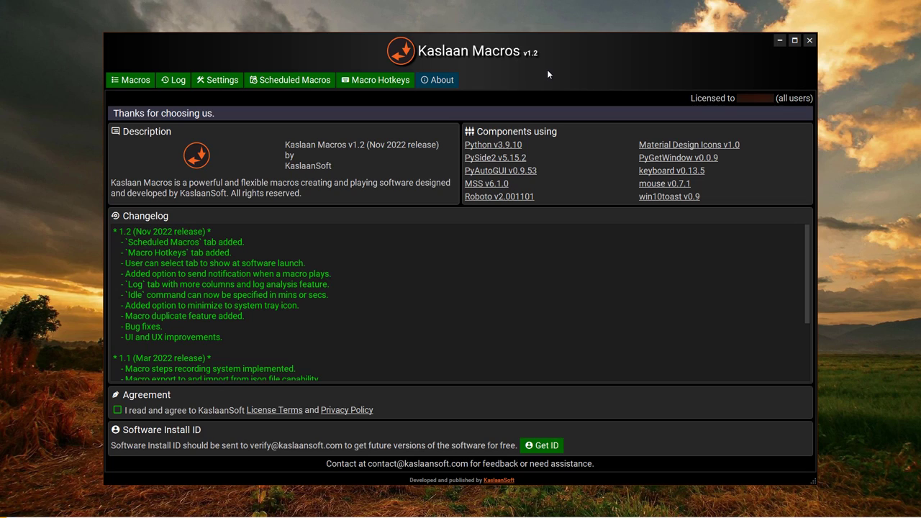
mouse_move(585, 88)
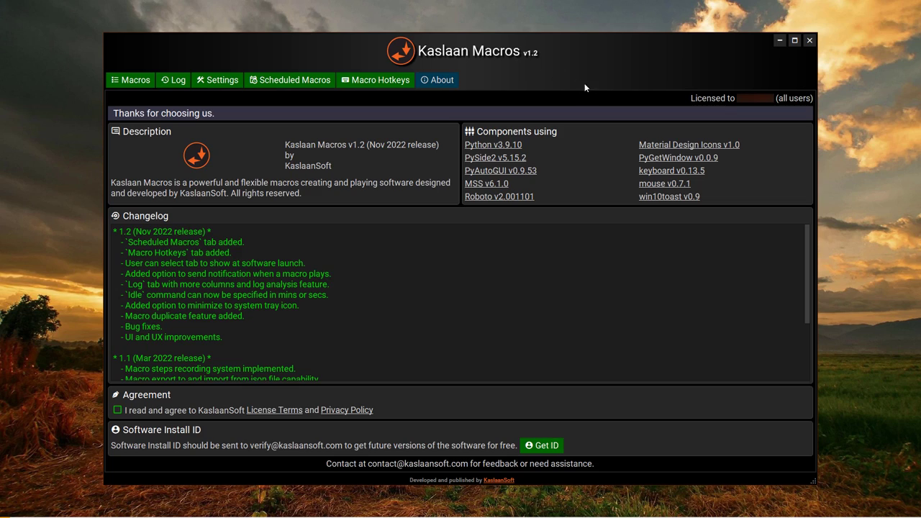
mouse_move(515, 61)
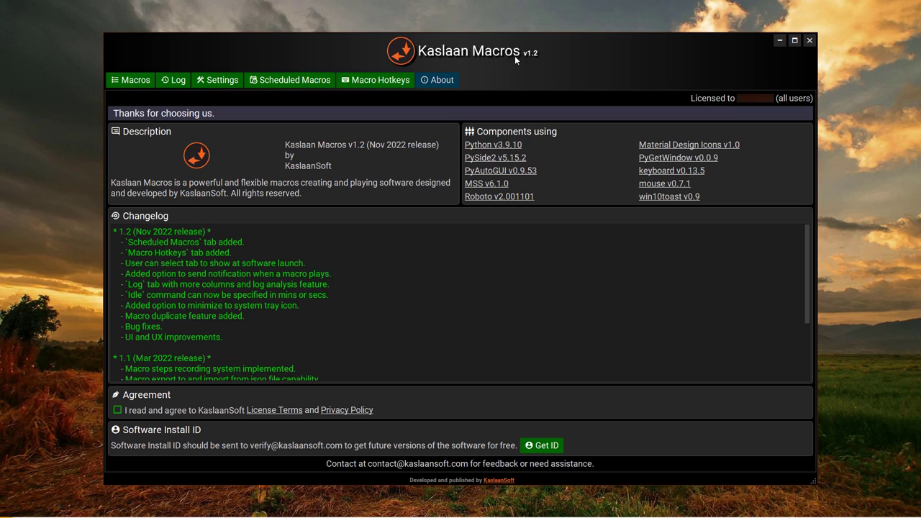
mouse_move(576, 95)
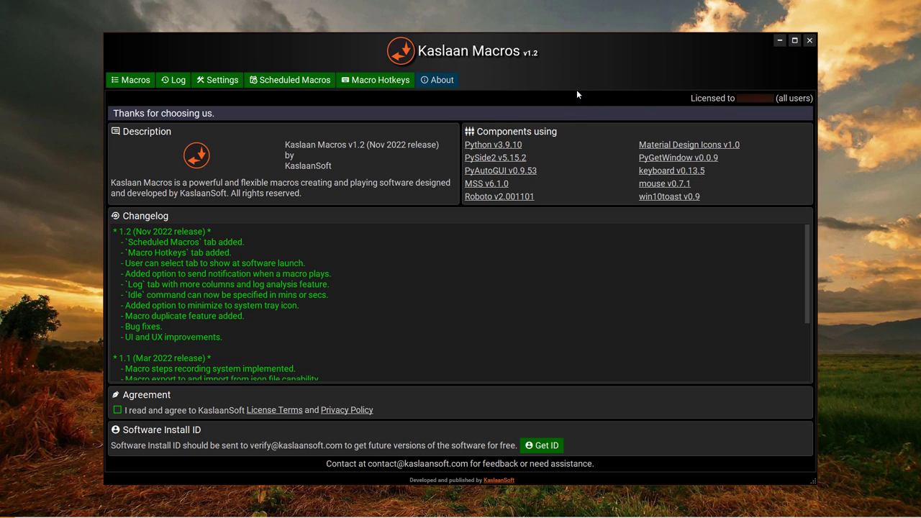
mouse_move(481, 89)
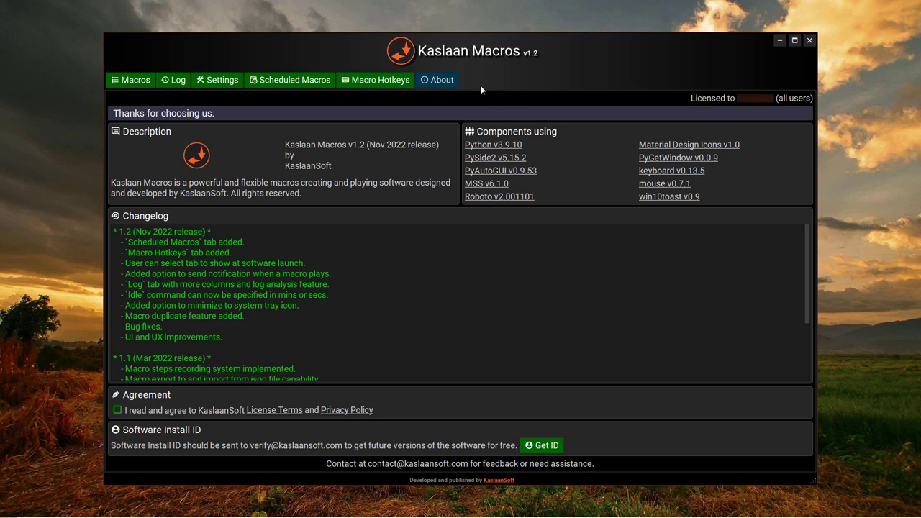
mouse_move(218, 81)
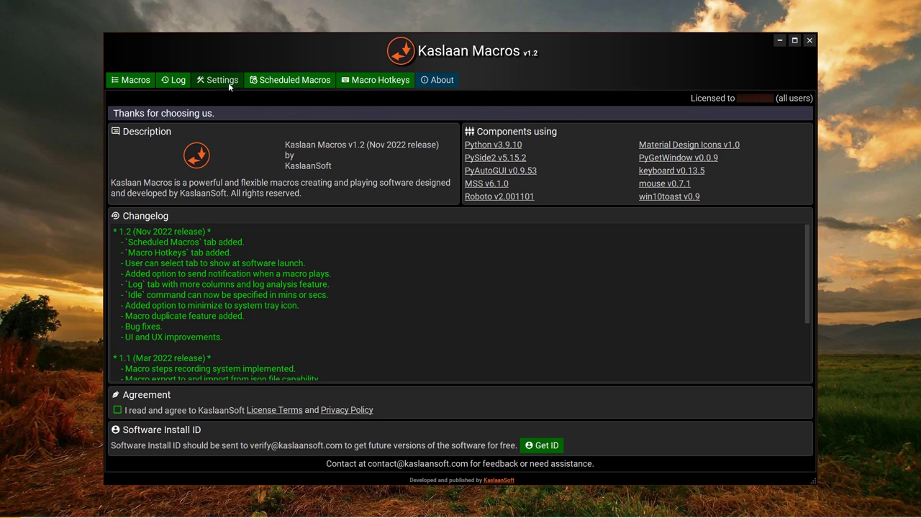
- Dismiss the license acceptance notice in Settings and tick 'I read and agree' to the License Terms and Privacy Policy
click(222, 81)
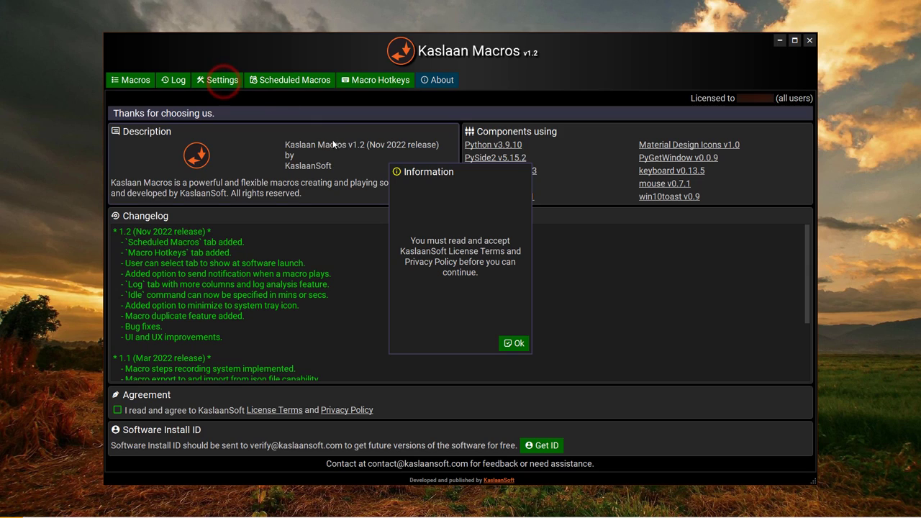
click(514, 342)
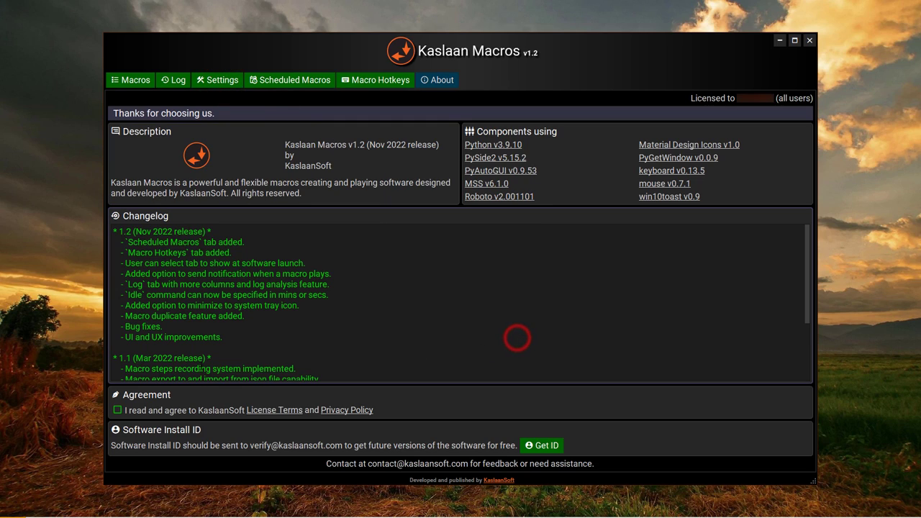
mouse_move(280, 417)
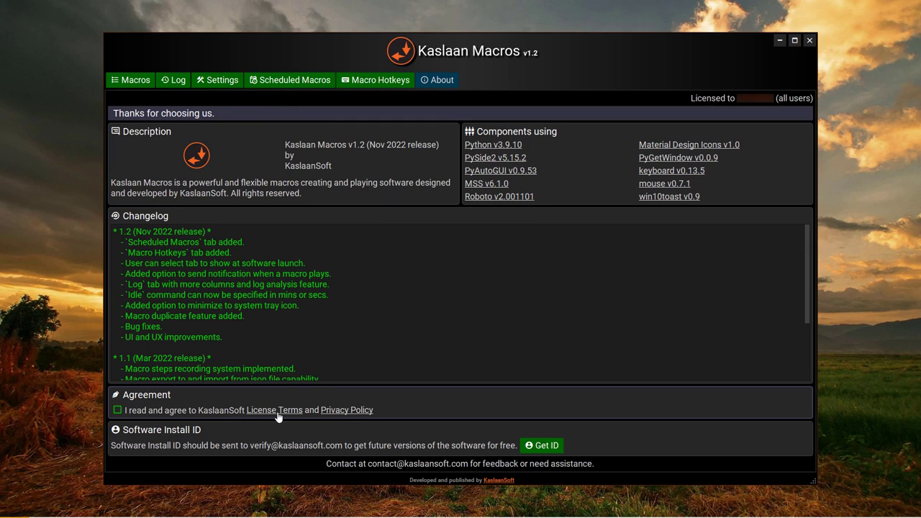
mouse_move(362, 420)
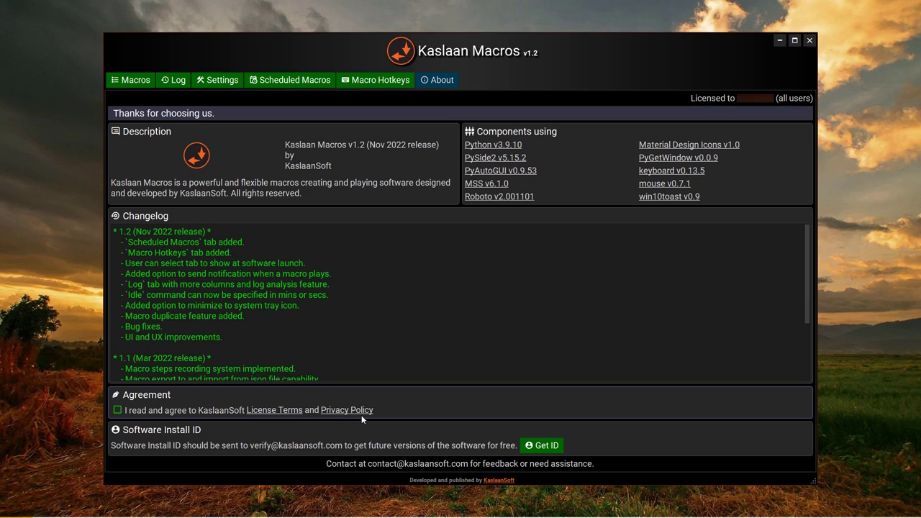
mouse_move(227, 423)
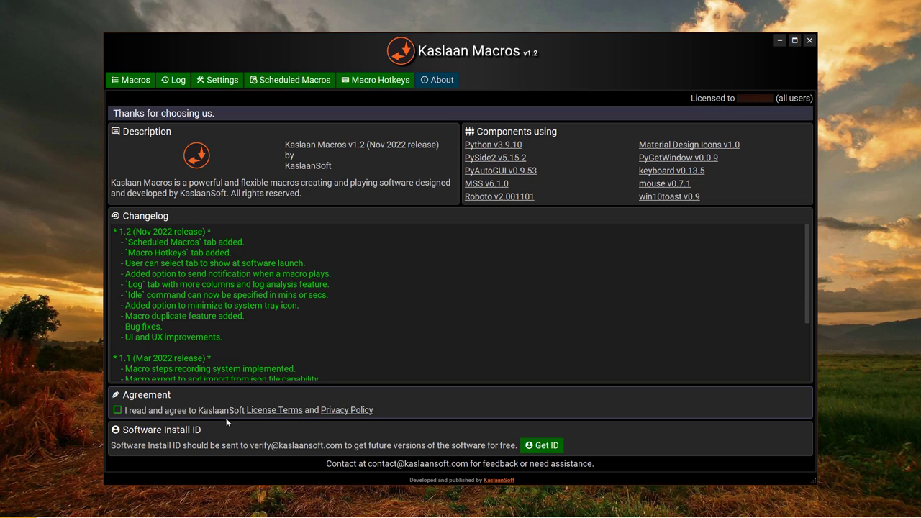
mouse_move(216, 421)
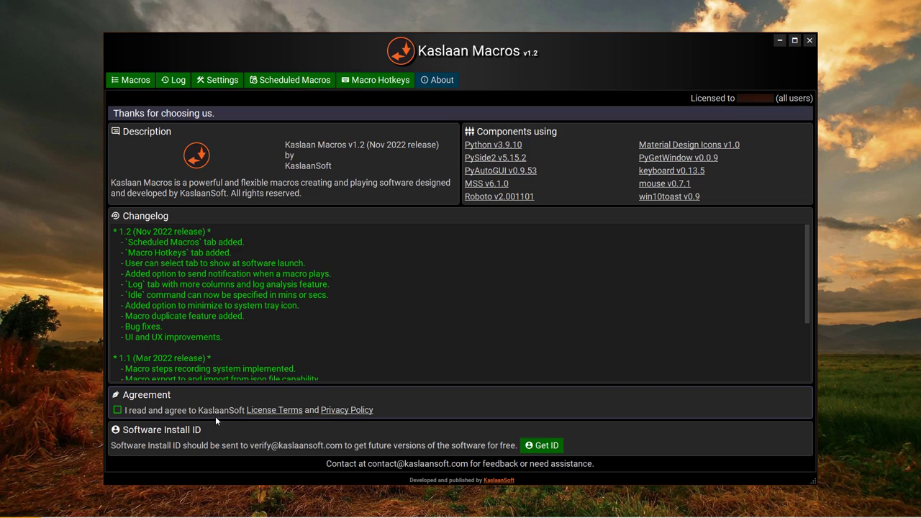
mouse_move(153, 418)
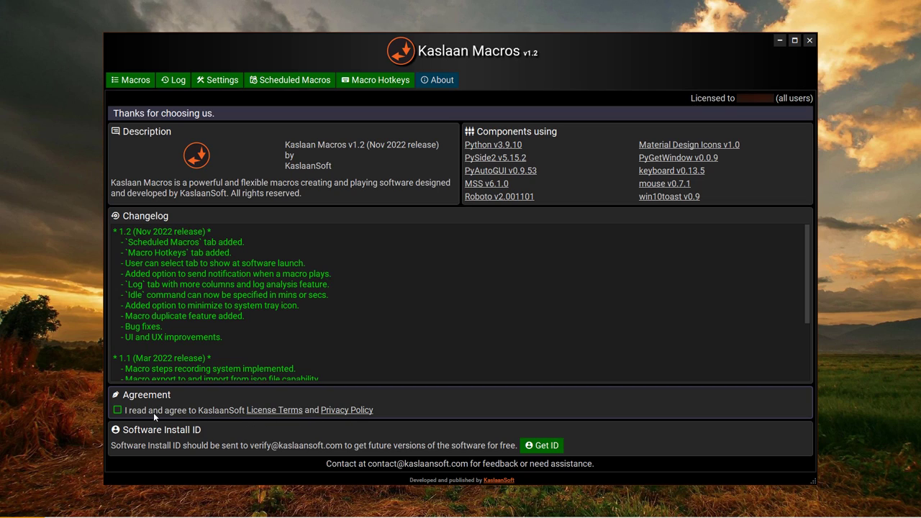
click(118, 408)
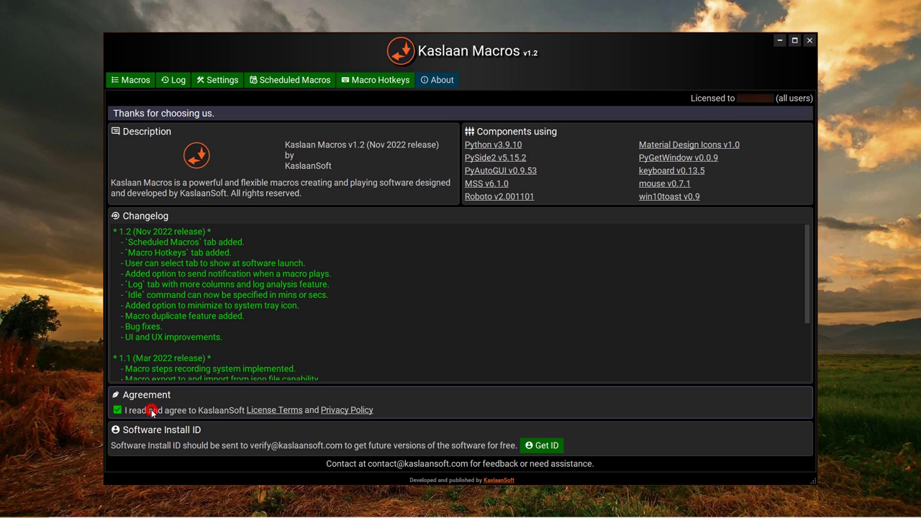
mouse_move(66, 69)
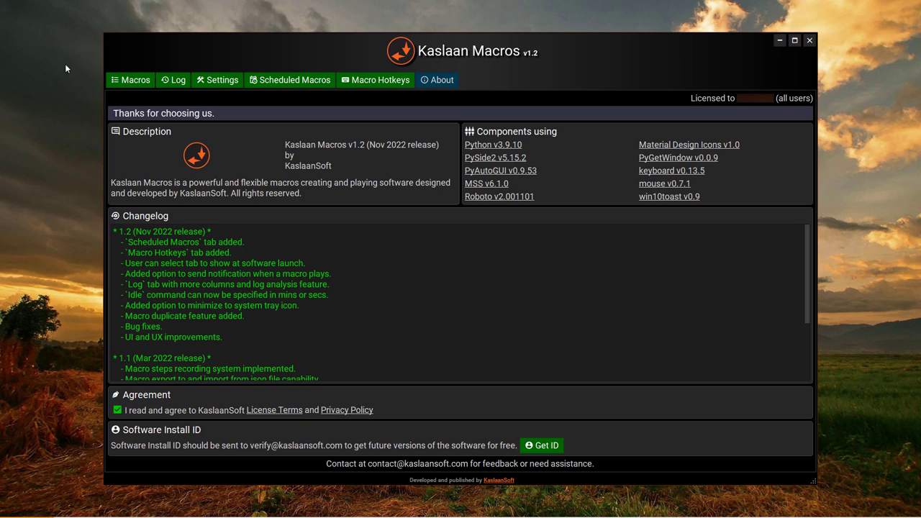
mouse_move(131, 81)
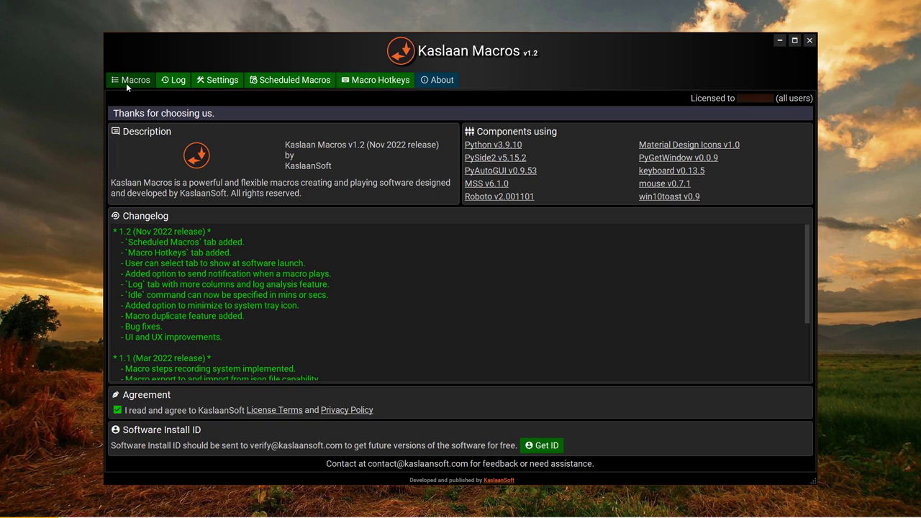
- Show the Macros list and scroll through the Welcome macro's 17 commands from top to bottom and back
click(136, 81)
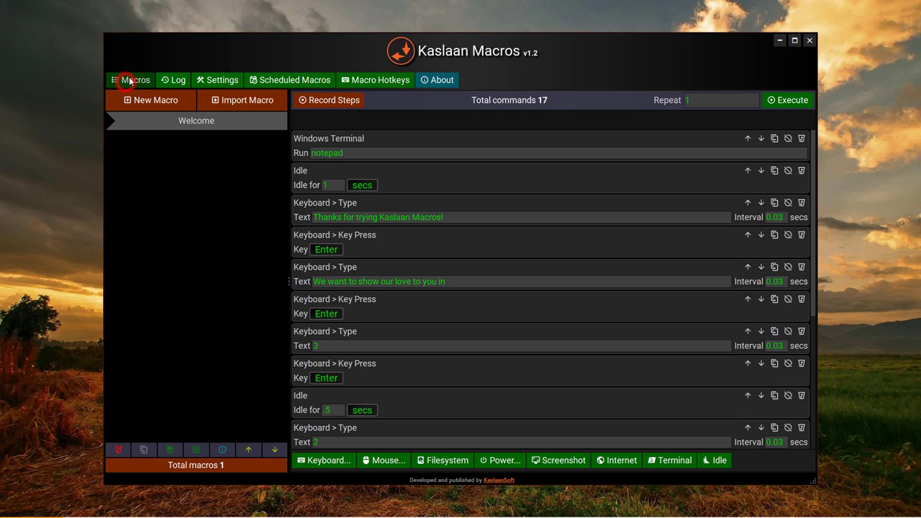
mouse_move(561, 98)
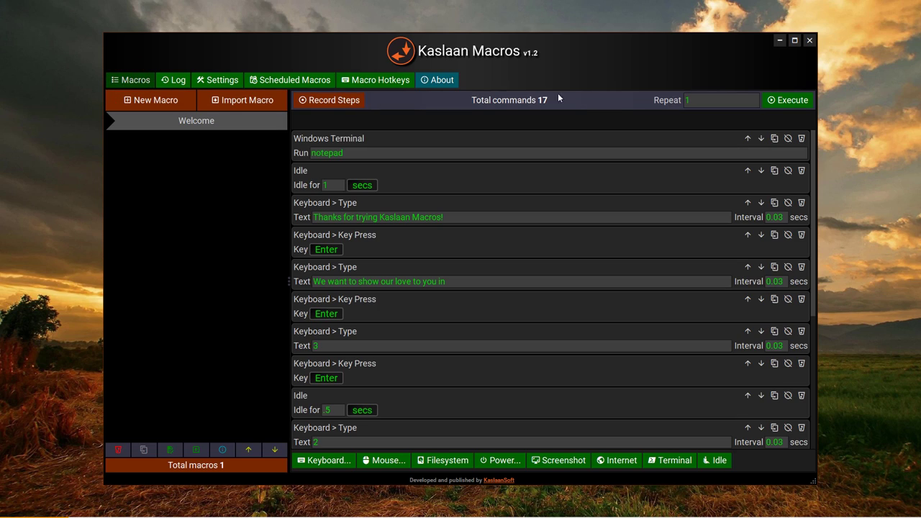
mouse_move(617, 109)
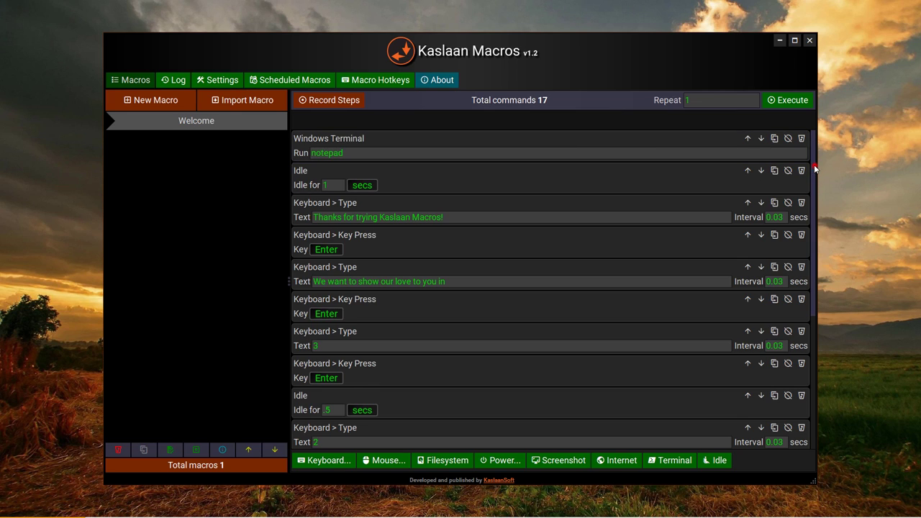
scroll(down, 3)
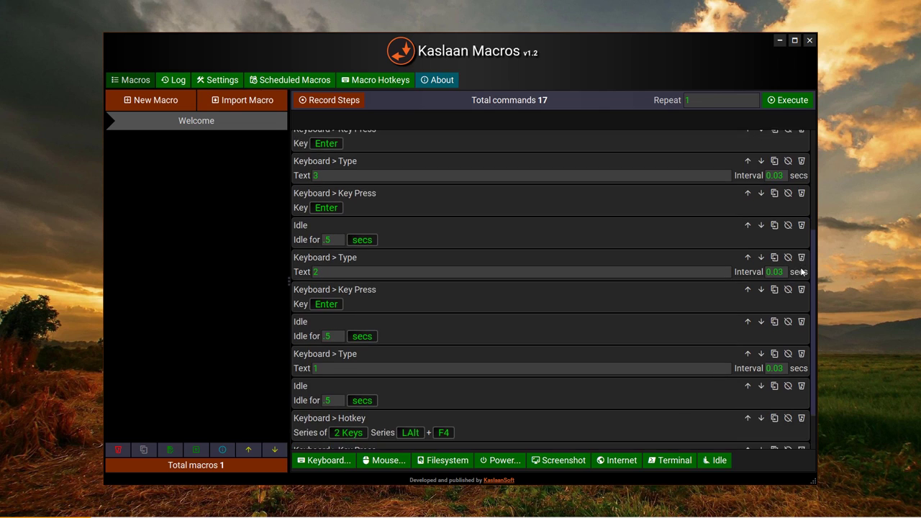
scroll(up, 3)
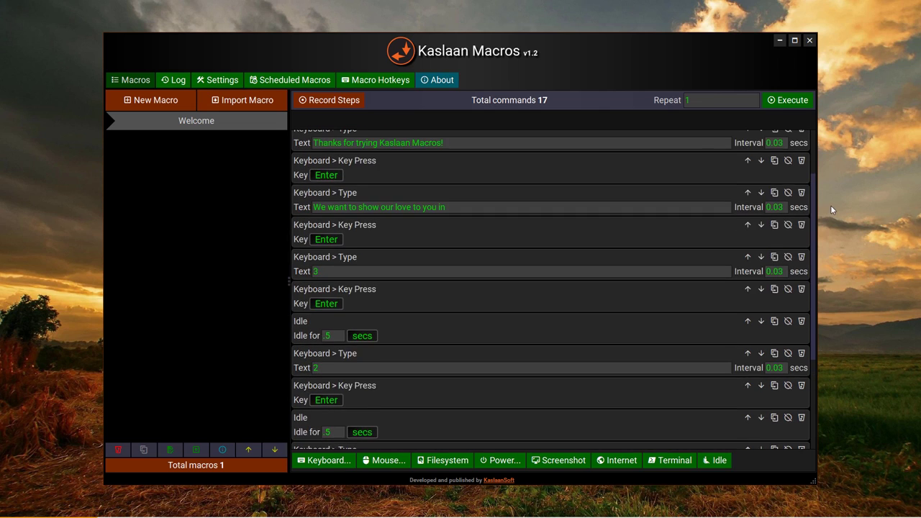
scroll(up, 3)
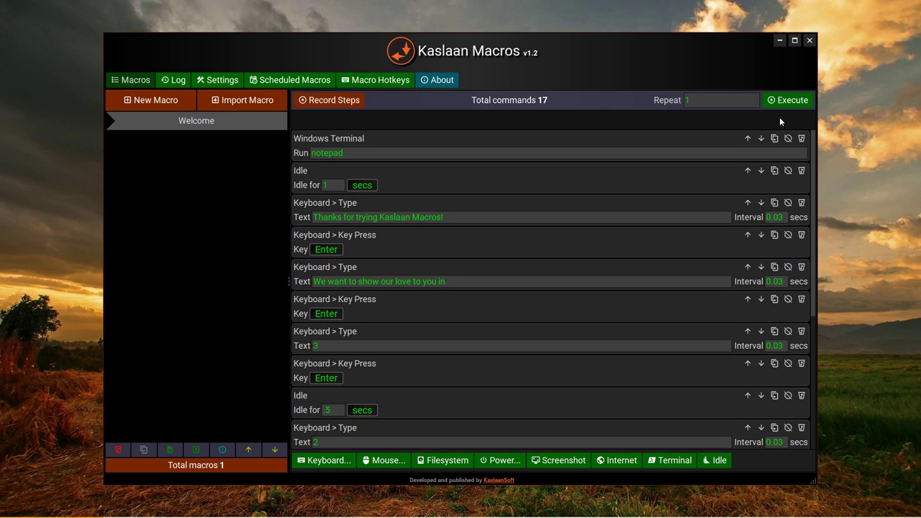
mouse_move(760, 127)
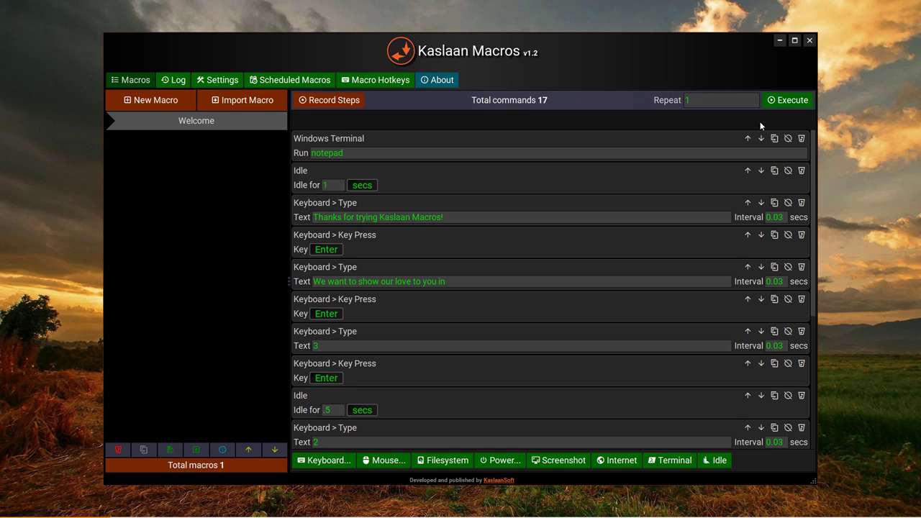
mouse_move(751, 127)
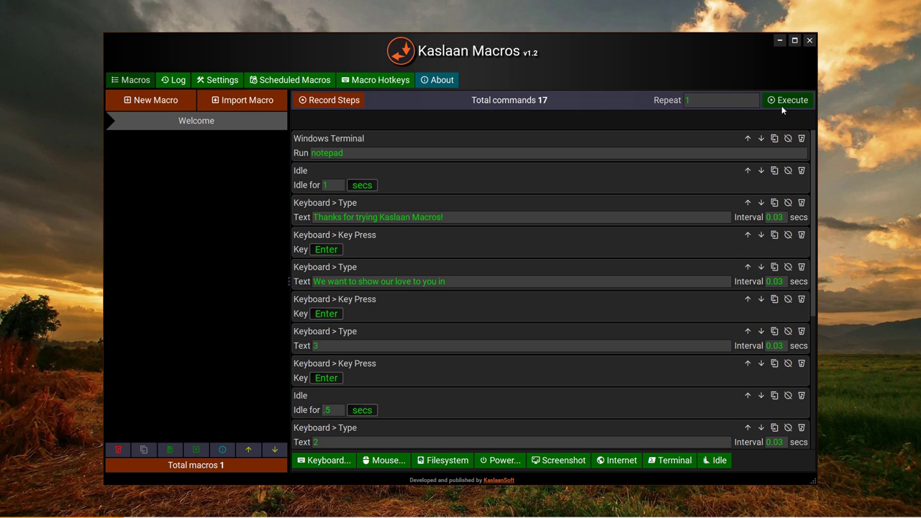
click(789, 100)
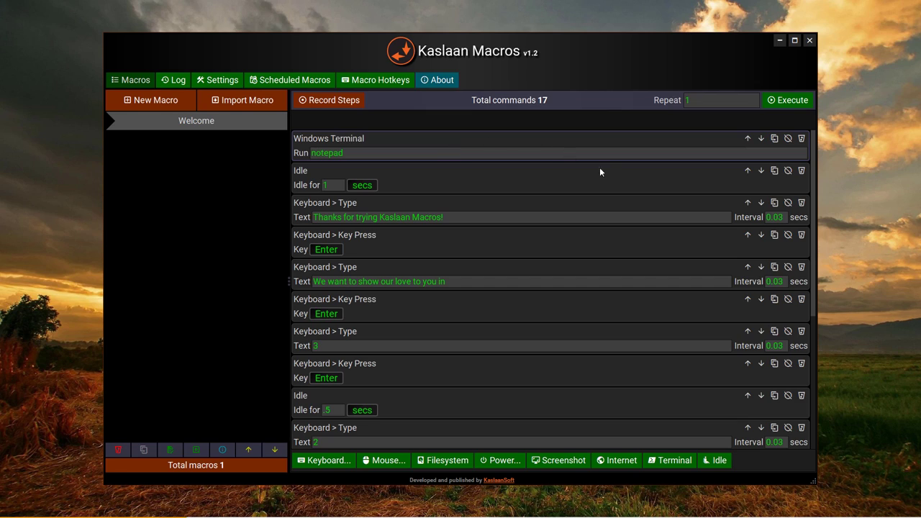
mouse_move(799, 185)
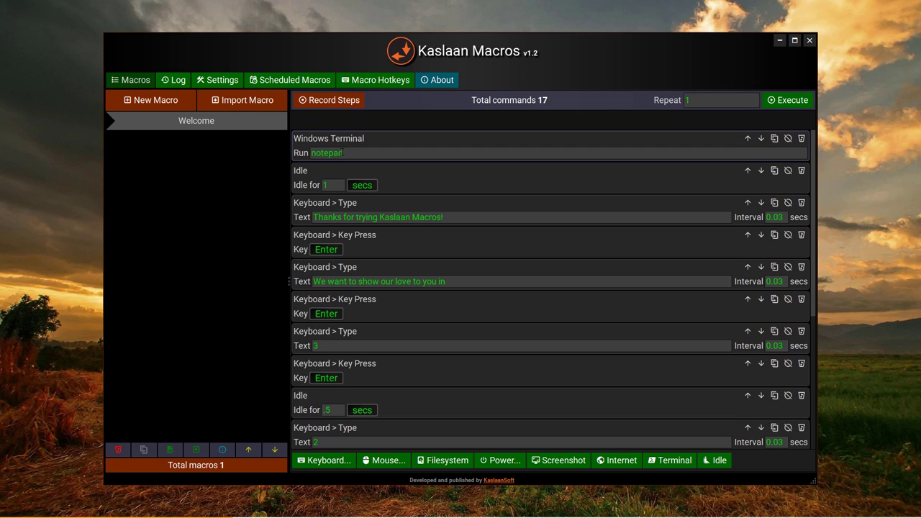
double_click(325, 153)
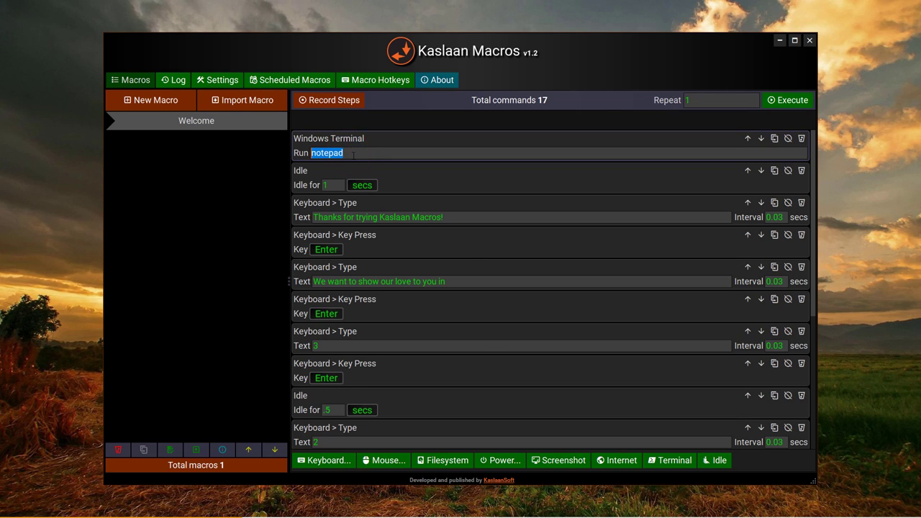
click(329, 152)
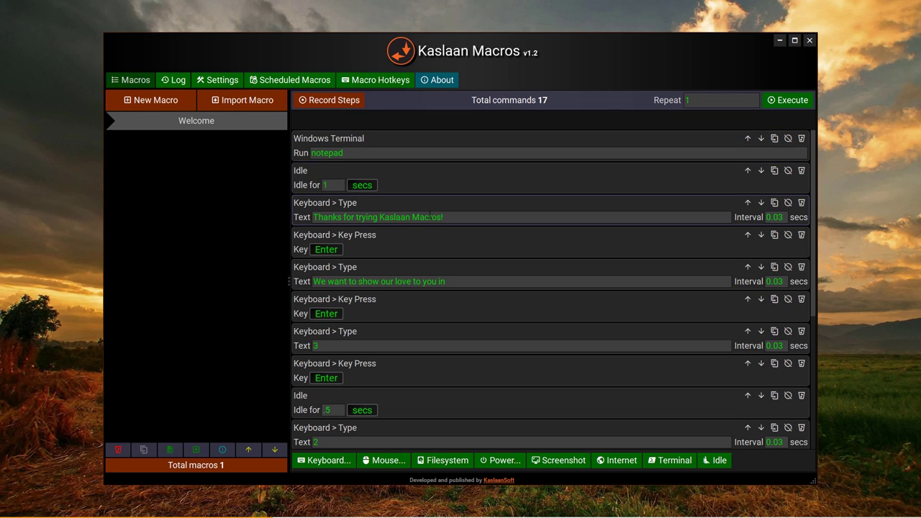
mouse_move(320, 233)
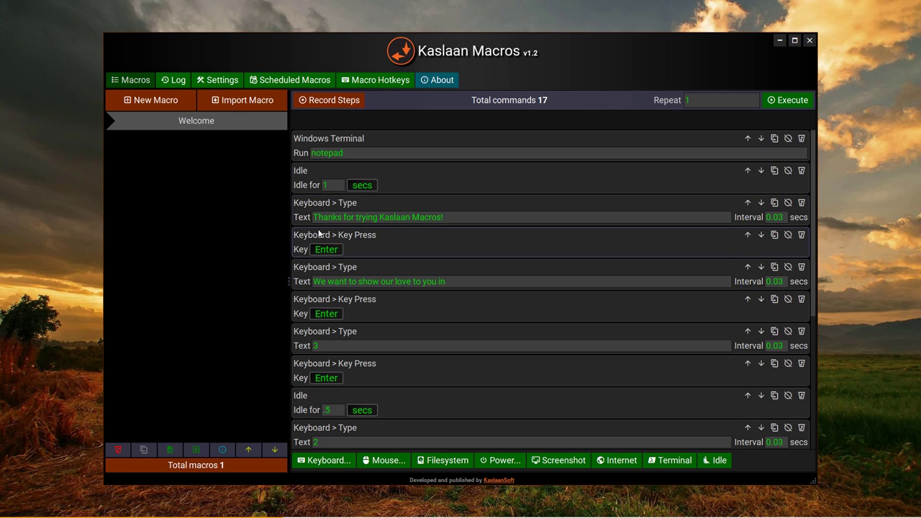
mouse_move(331, 248)
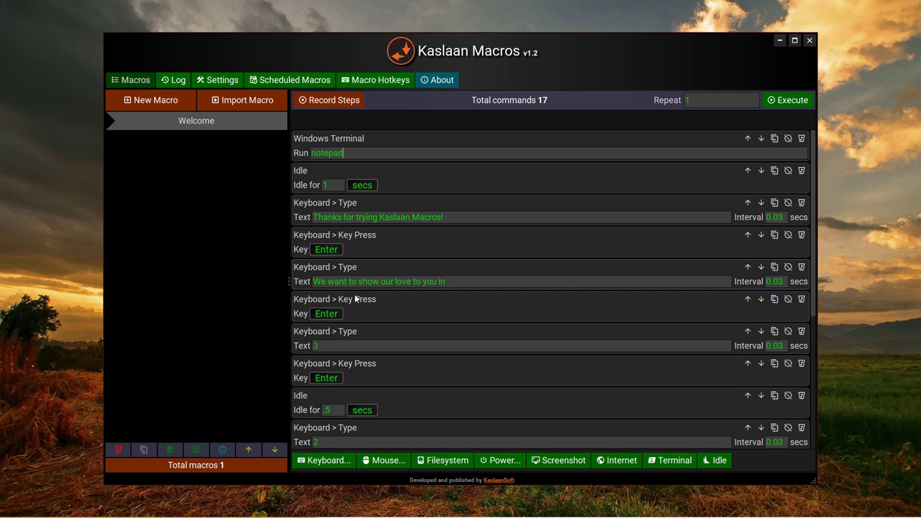
mouse_move(810, 181)
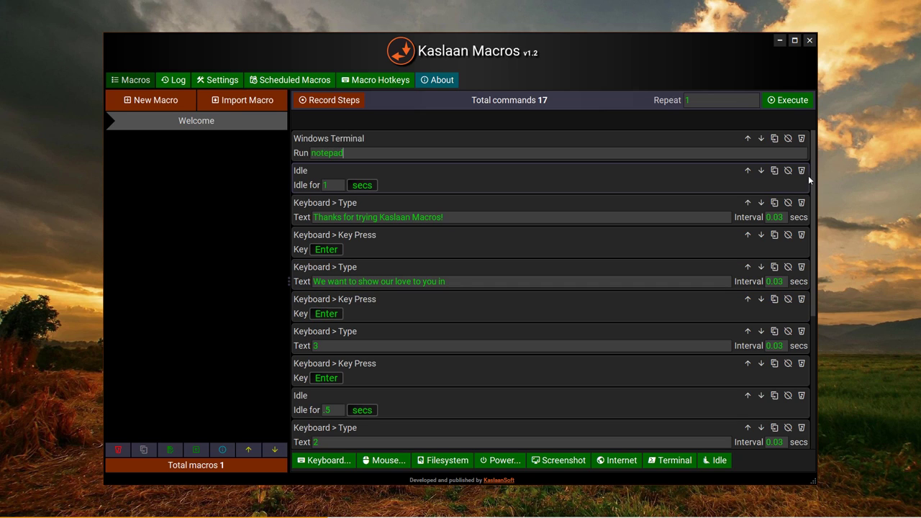
scroll(down, 3)
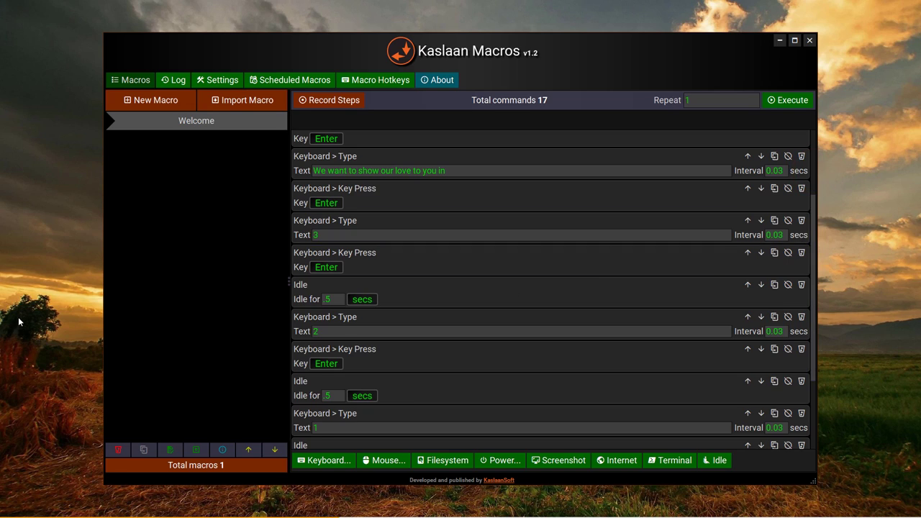
mouse_move(345, 354)
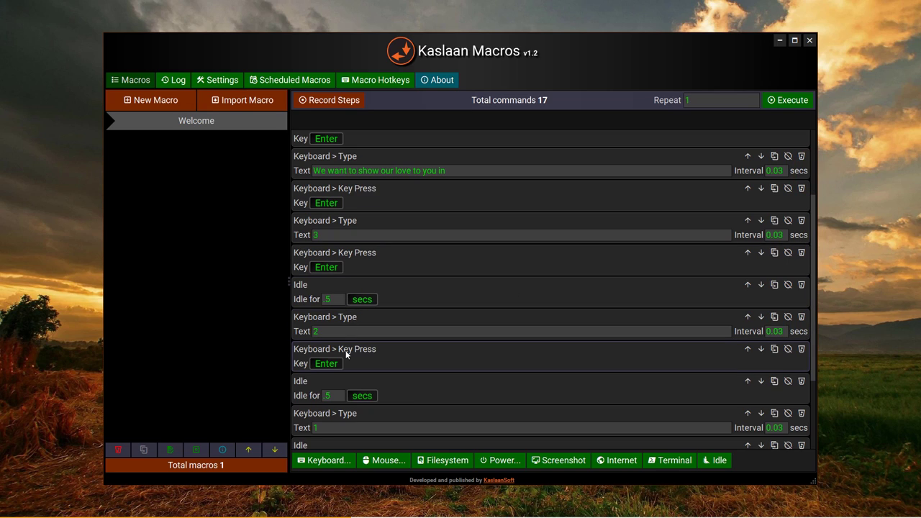
scroll(down, 3)
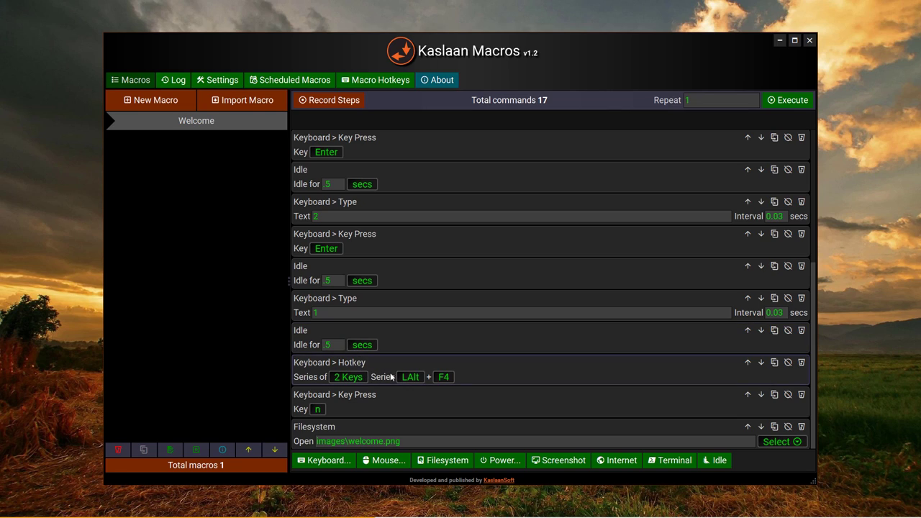
mouse_move(427, 383)
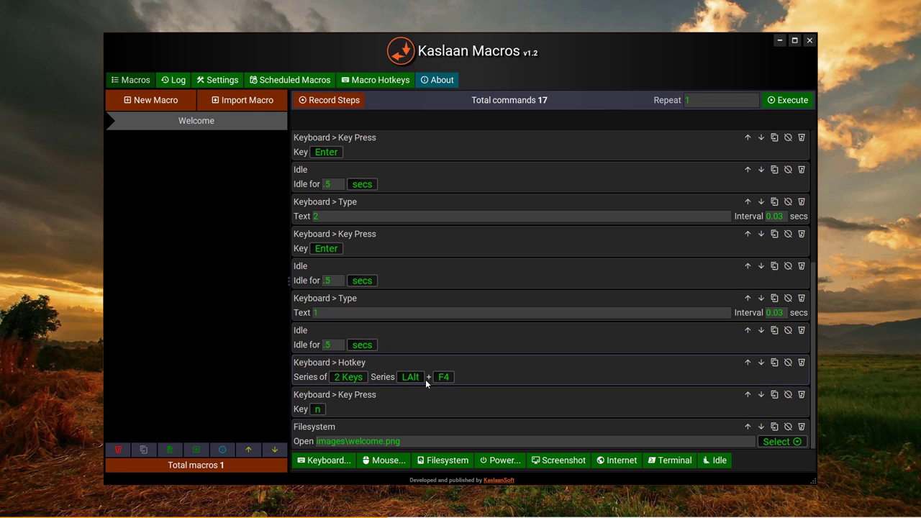
mouse_move(468, 385)
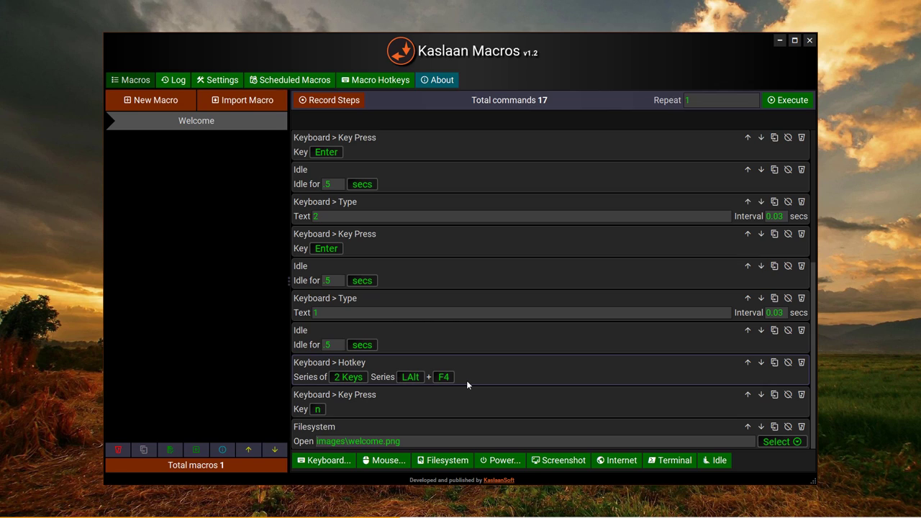
mouse_move(464, 374)
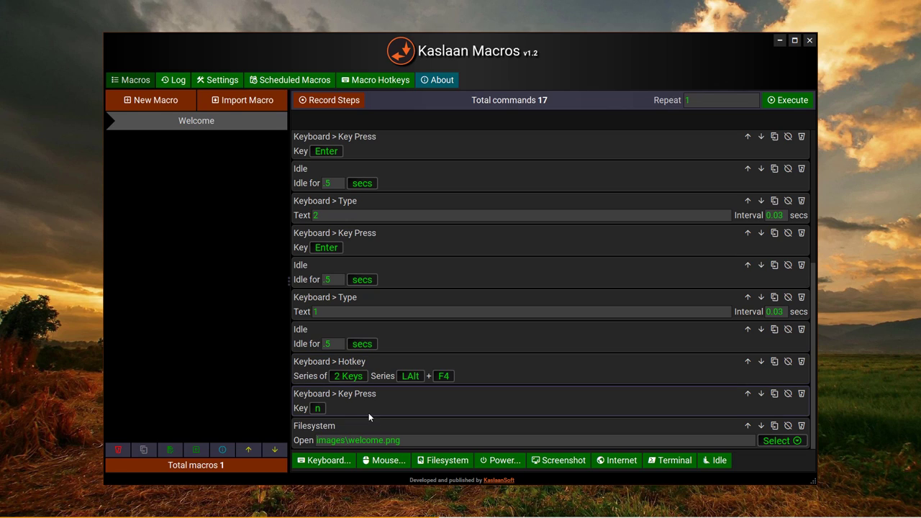
mouse_move(351, 415)
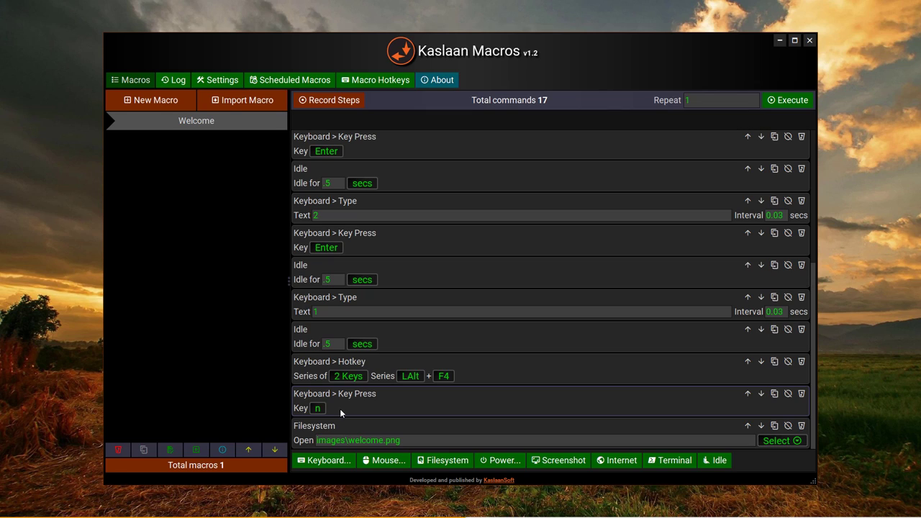
mouse_move(360, 426)
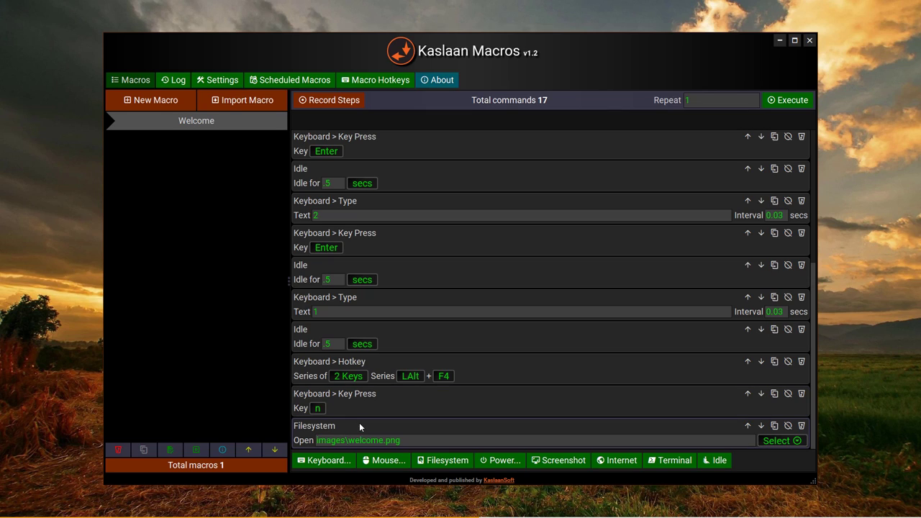
mouse_move(325, 432)
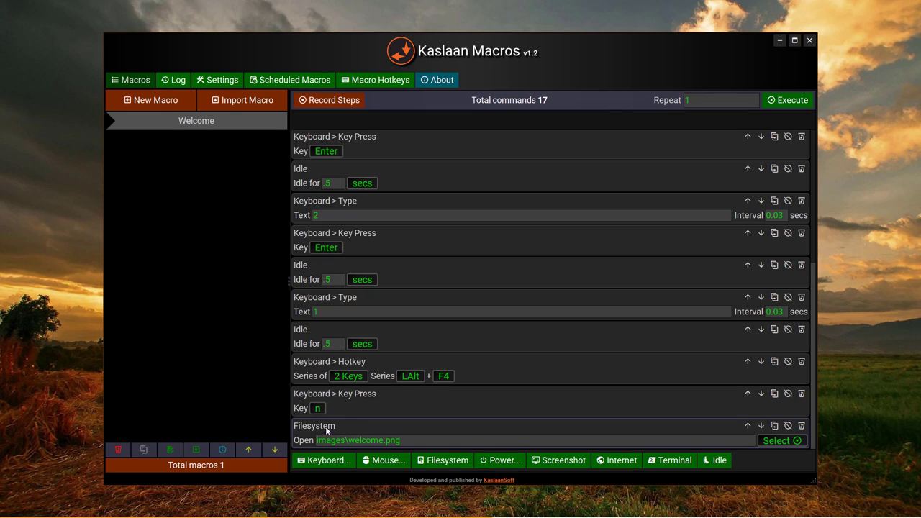
mouse_move(347, 433)
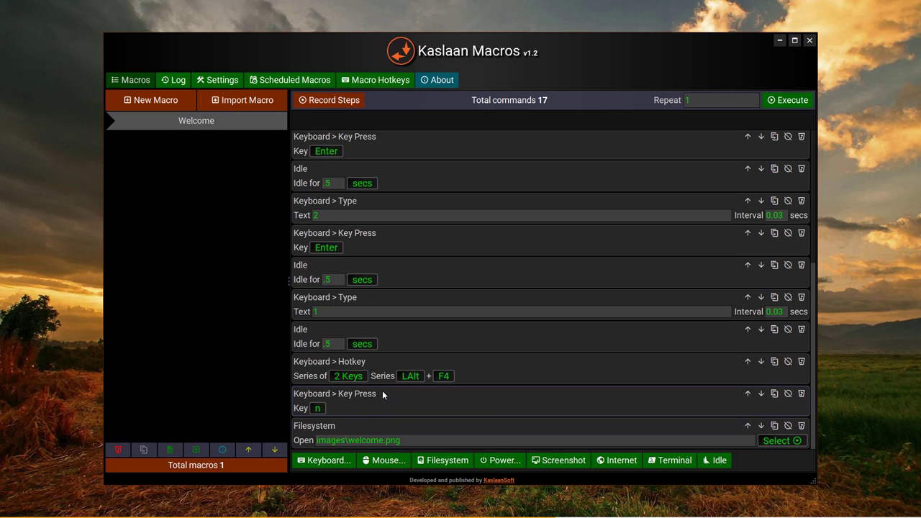
scroll(up, 3)
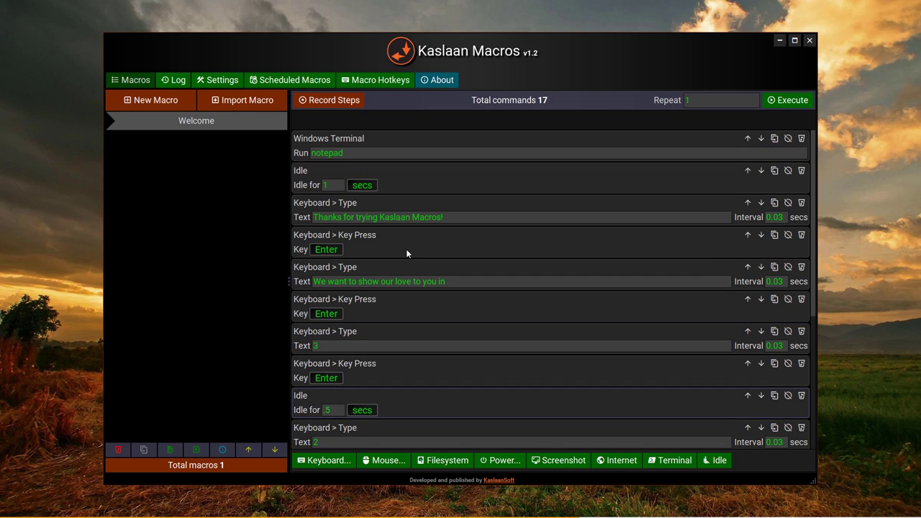
mouse_move(596, 311)
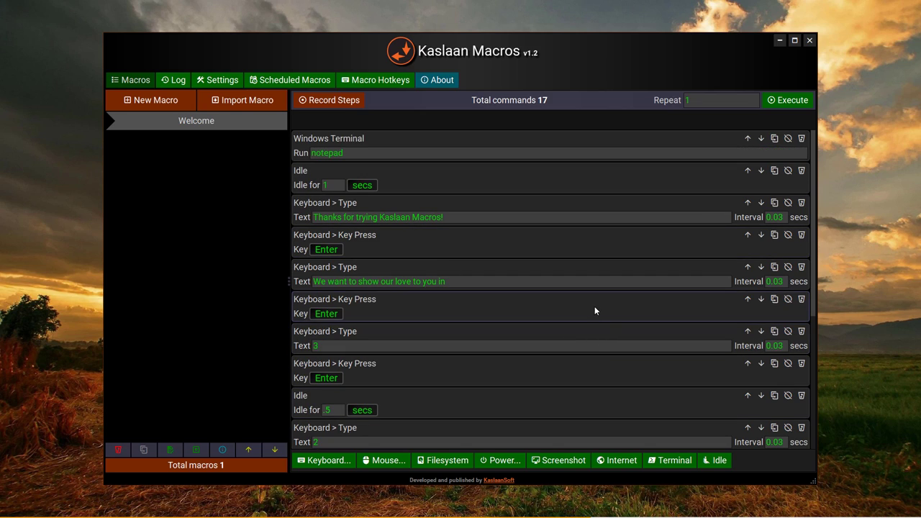
mouse_move(458, 287)
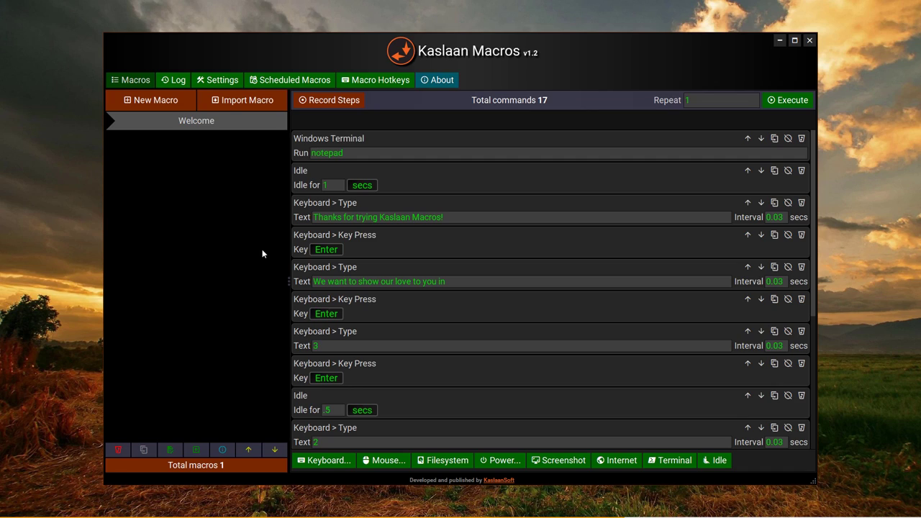
mouse_move(257, 244)
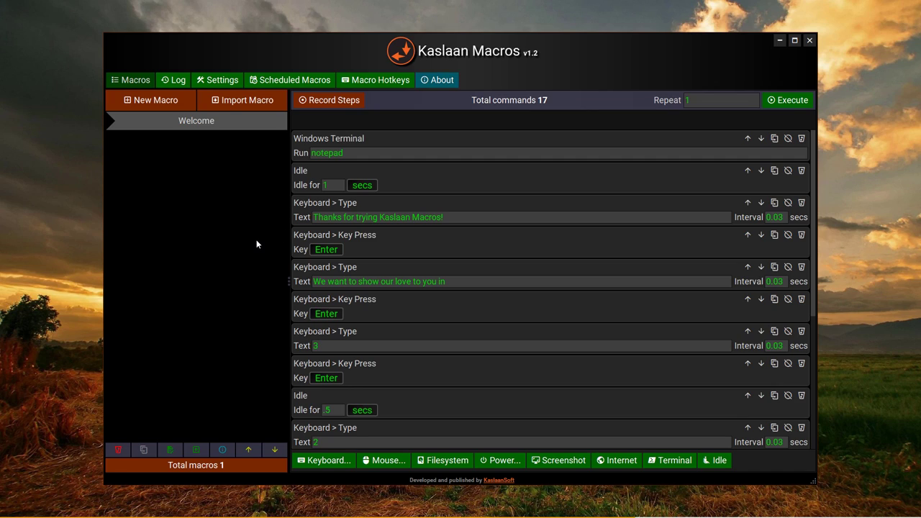
mouse_move(329, 69)
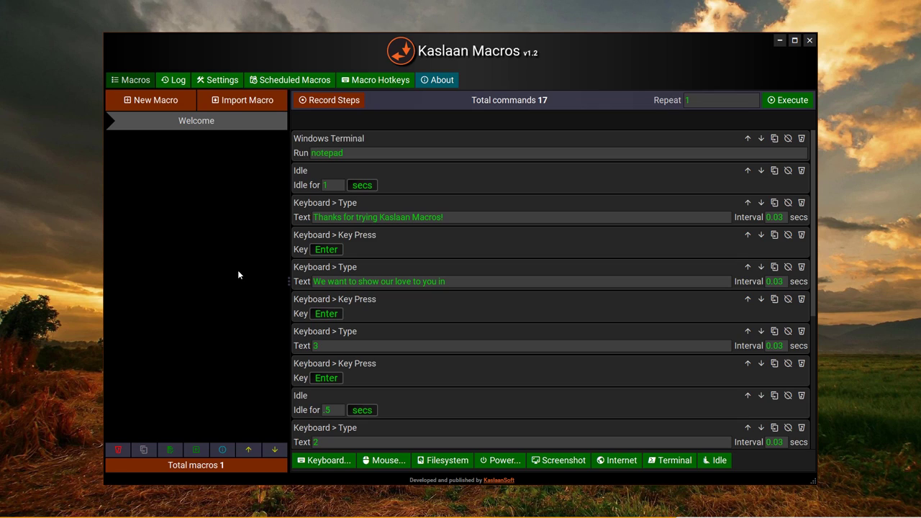
mouse_move(152, 100)
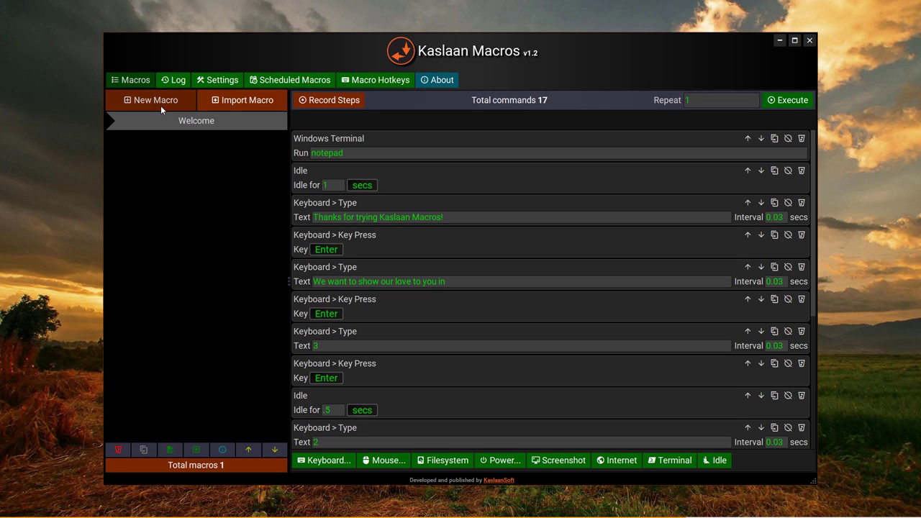
mouse_move(173, 132)
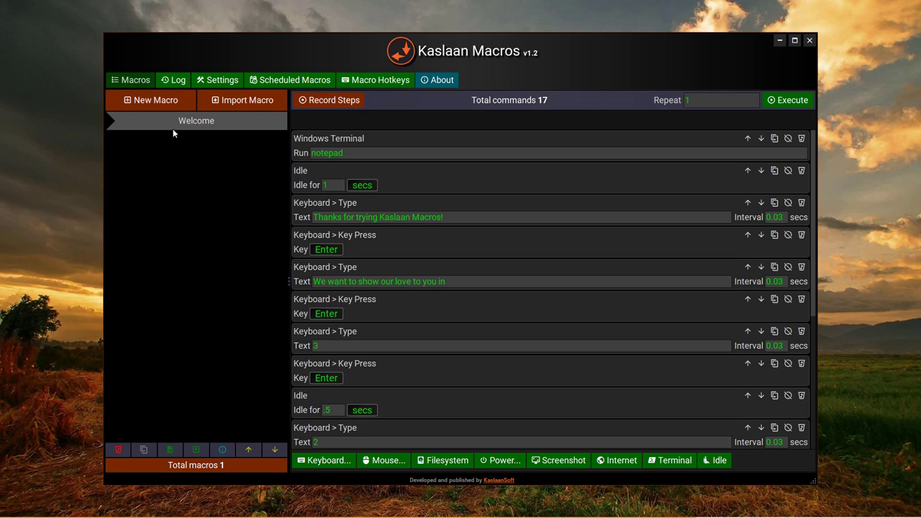
mouse_move(242, 101)
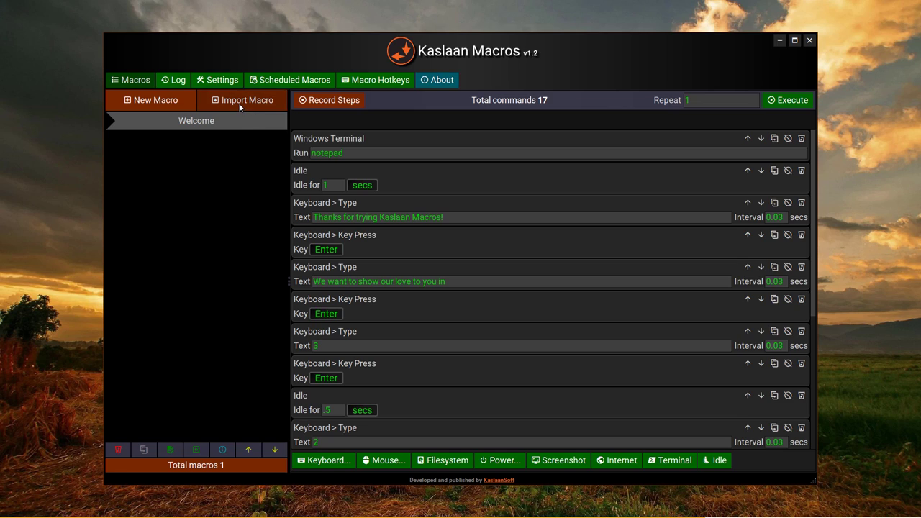
mouse_move(238, 258)
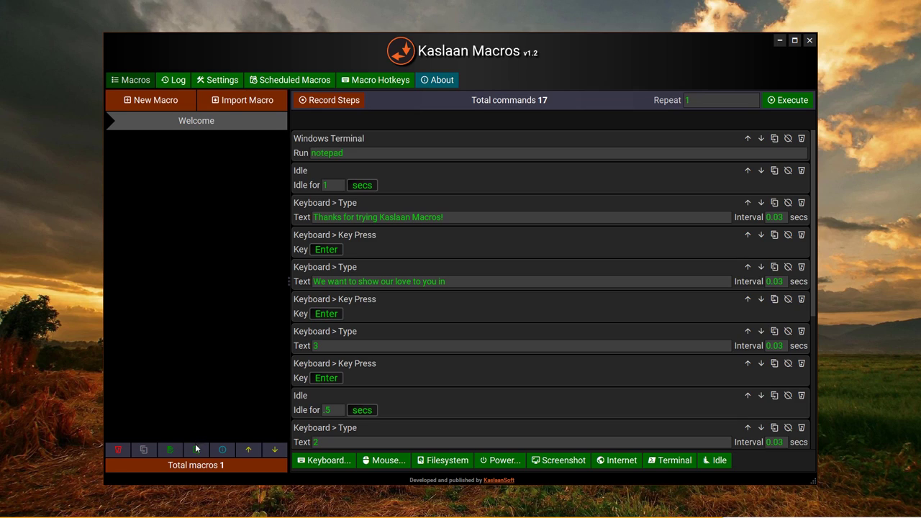
mouse_move(195, 449)
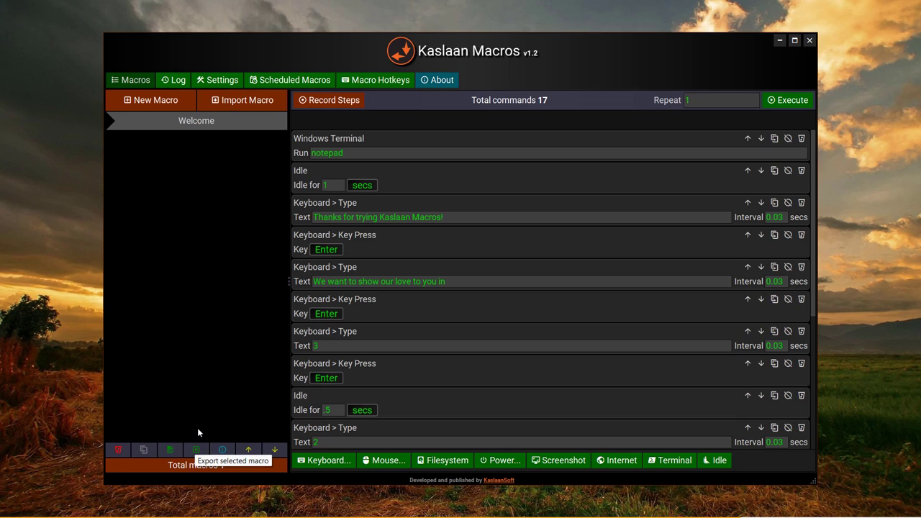
mouse_move(225, 176)
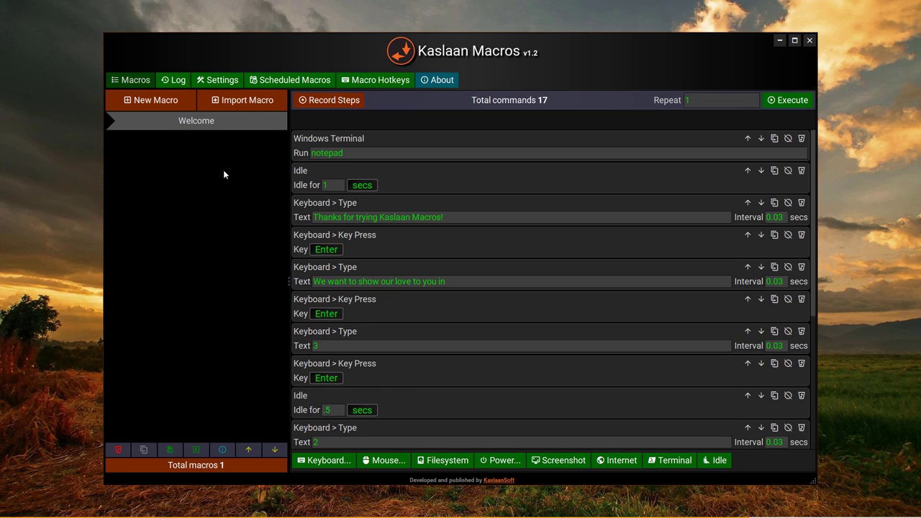
mouse_move(207, 138)
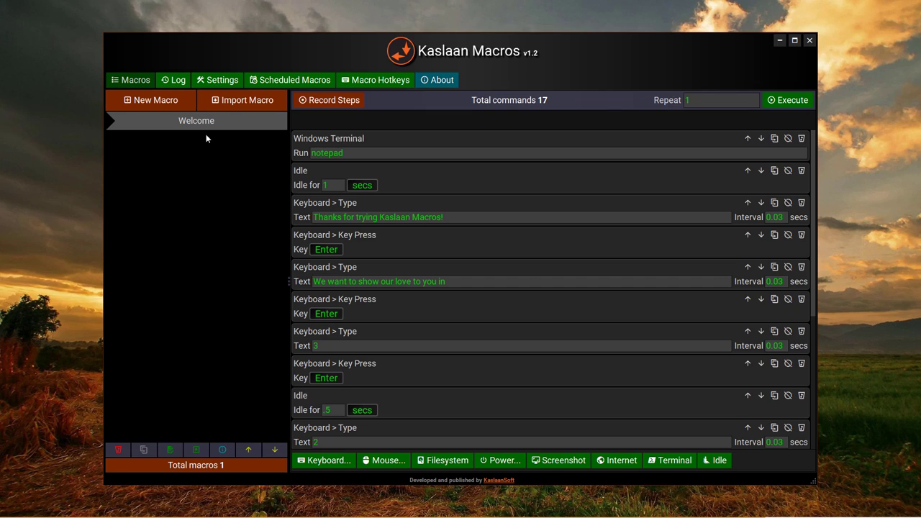
mouse_move(201, 135)
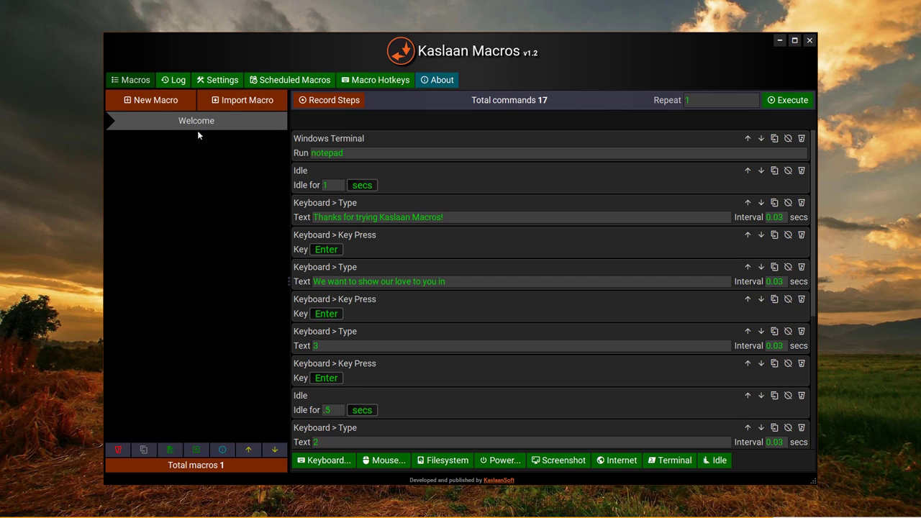
mouse_move(151, 101)
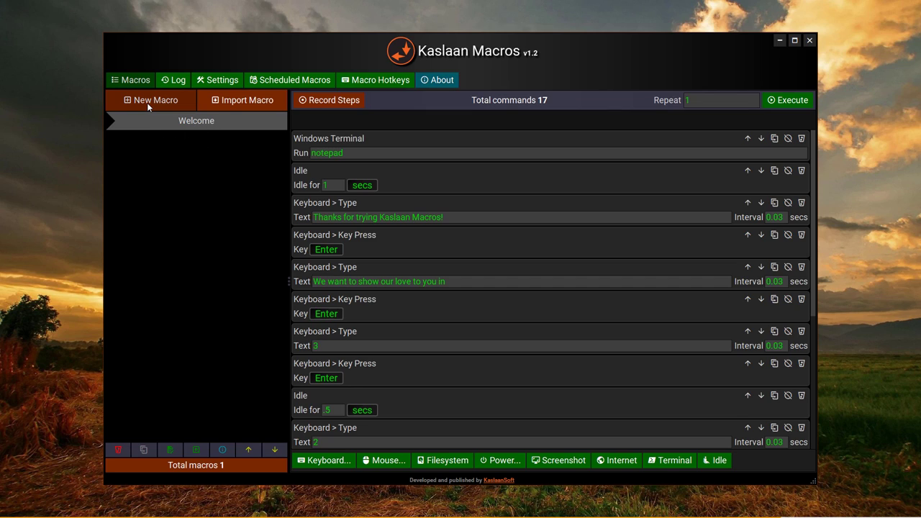
- Create two empty macros, Untitled 1 and Untitled 2, and confirm Untitled 2's info shows zero commands and runs
click(150, 101)
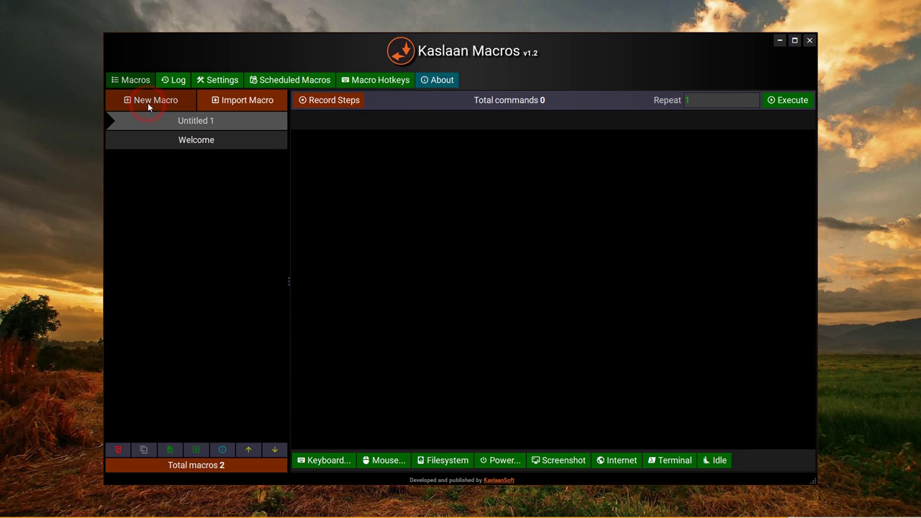
click(151, 100)
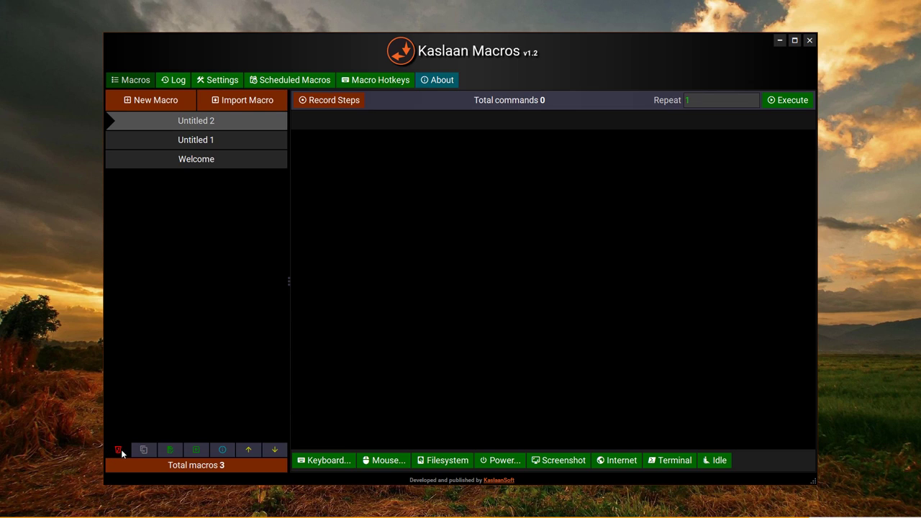
mouse_move(118, 449)
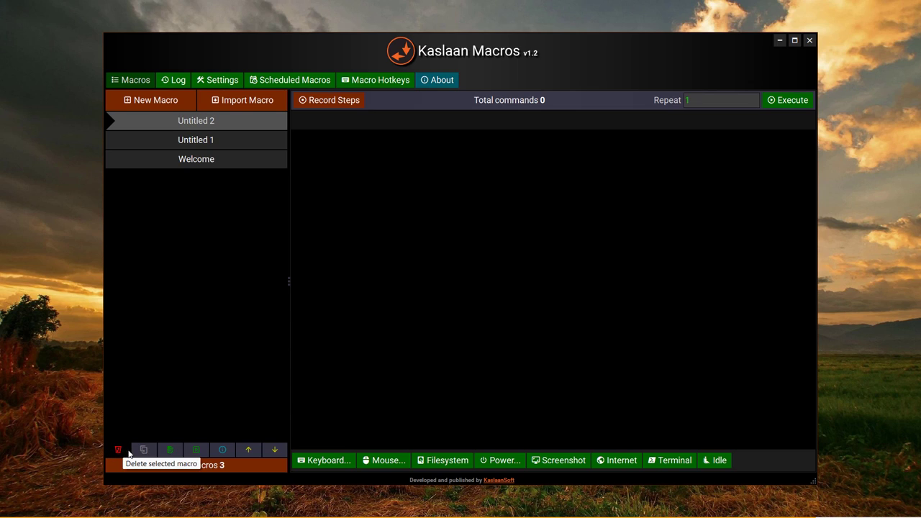
mouse_move(144, 450)
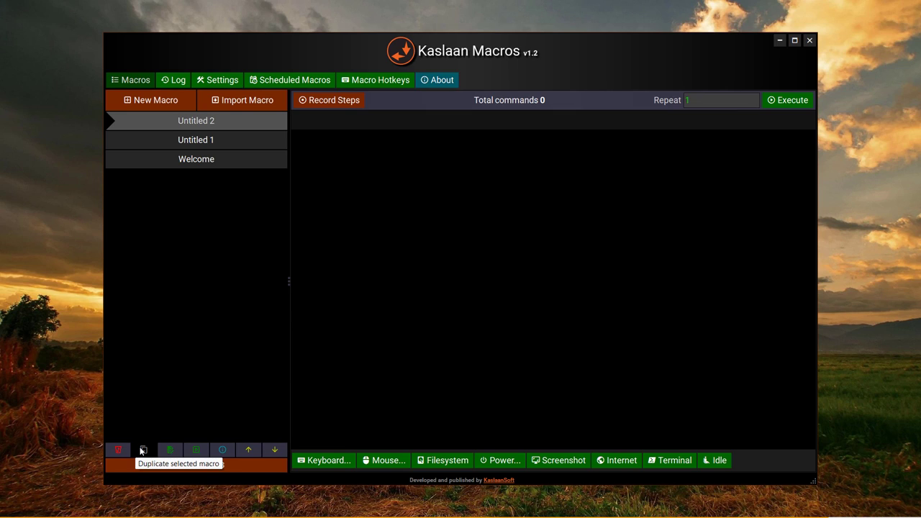
mouse_move(169, 450)
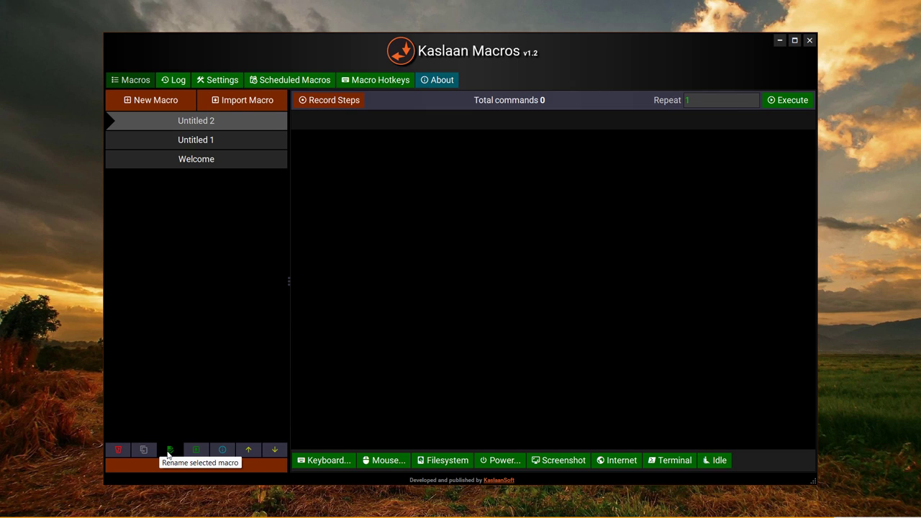
mouse_move(179, 416)
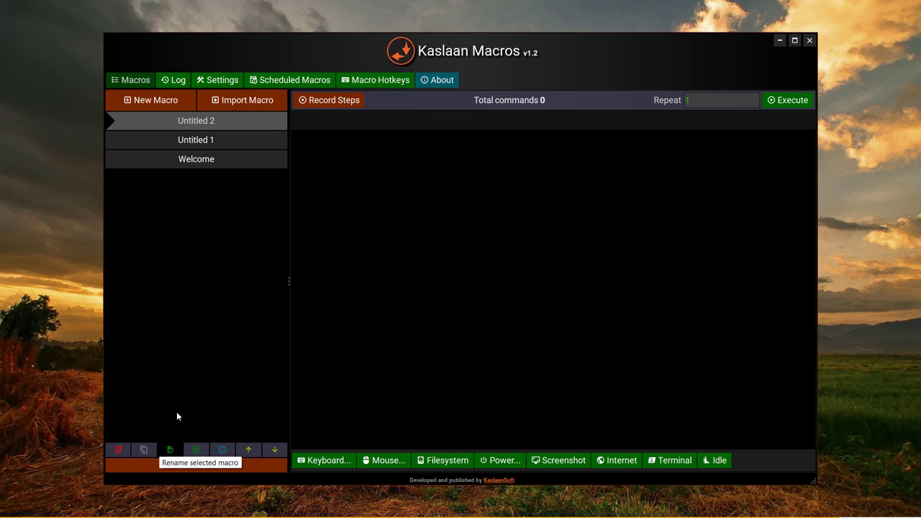
mouse_move(219, 380)
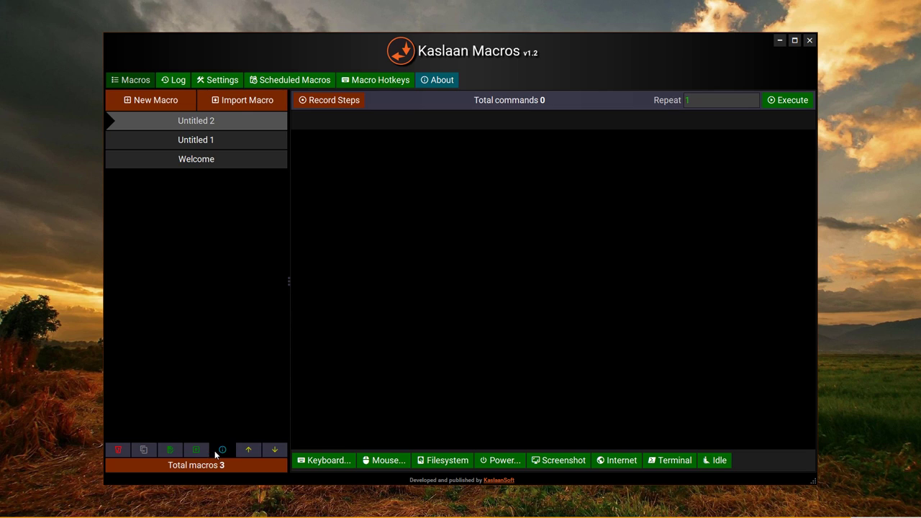
click(222, 449)
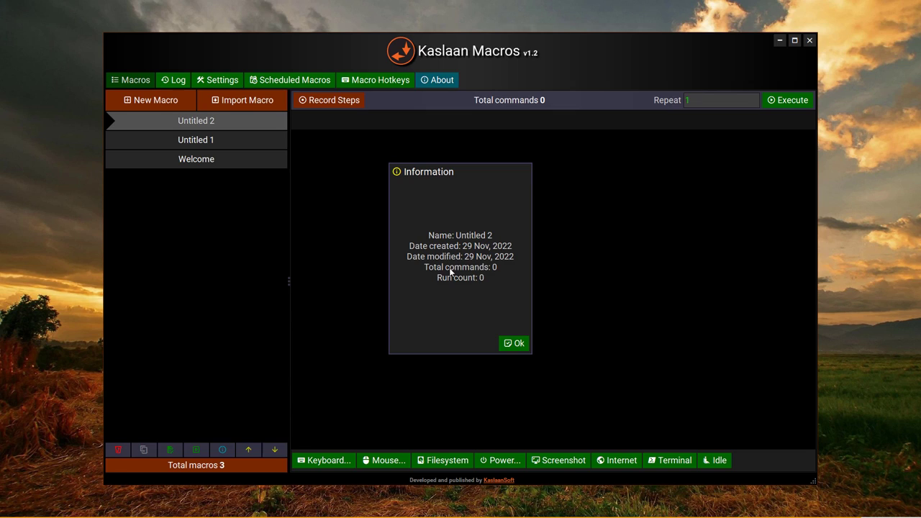
click(514, 343)
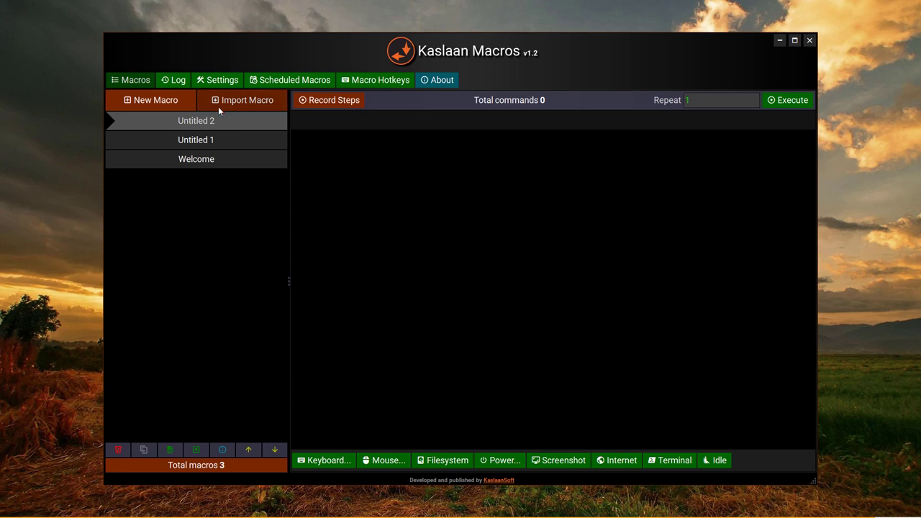
- Move Untitled 1 down and Welcome up so the list reads Welcome, Untitled 2, Untitled 1
click(196, 140)
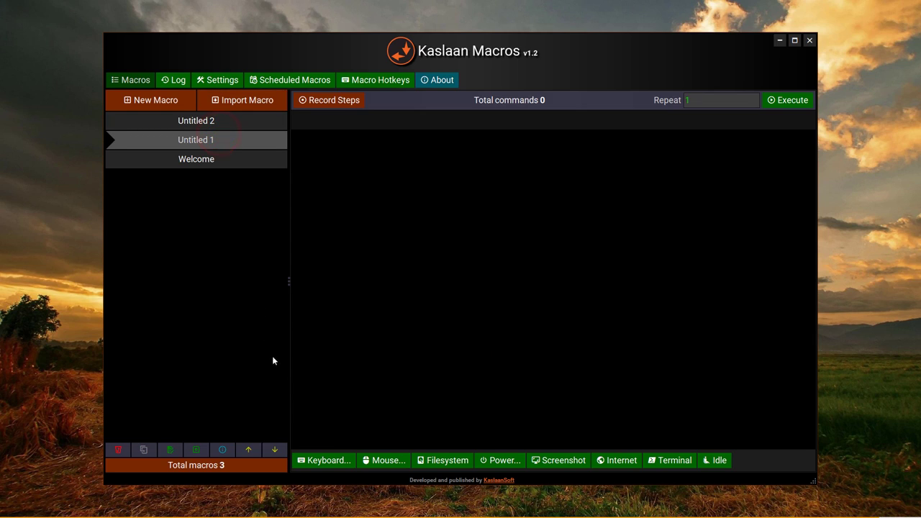
mouse_move(210, 147)
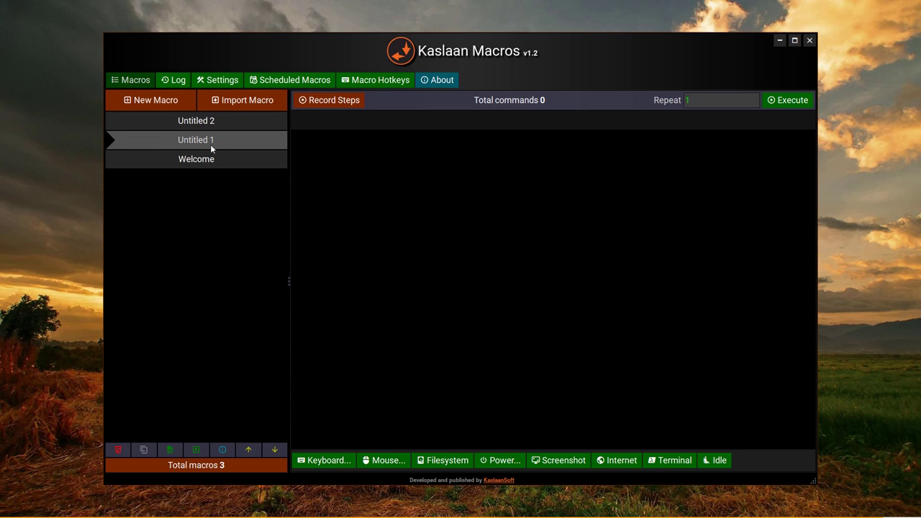
mouse_move(252, 343)
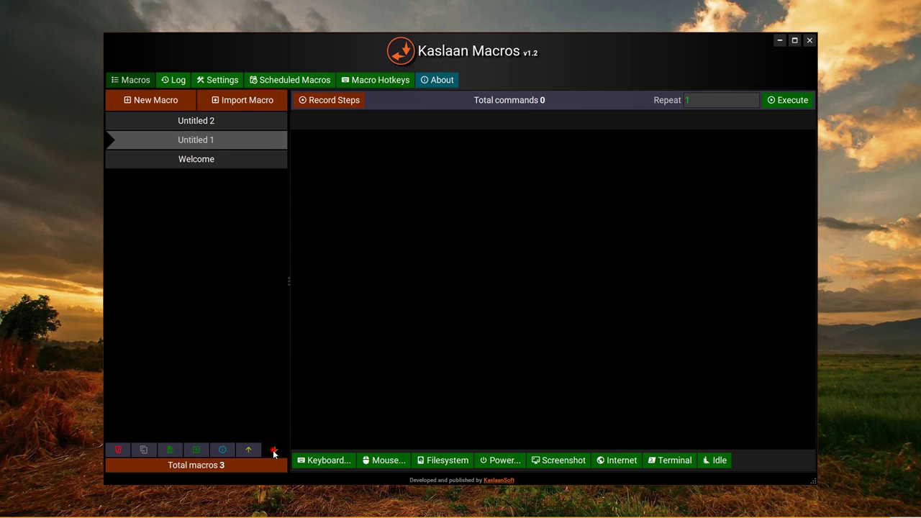
click(273, 449)
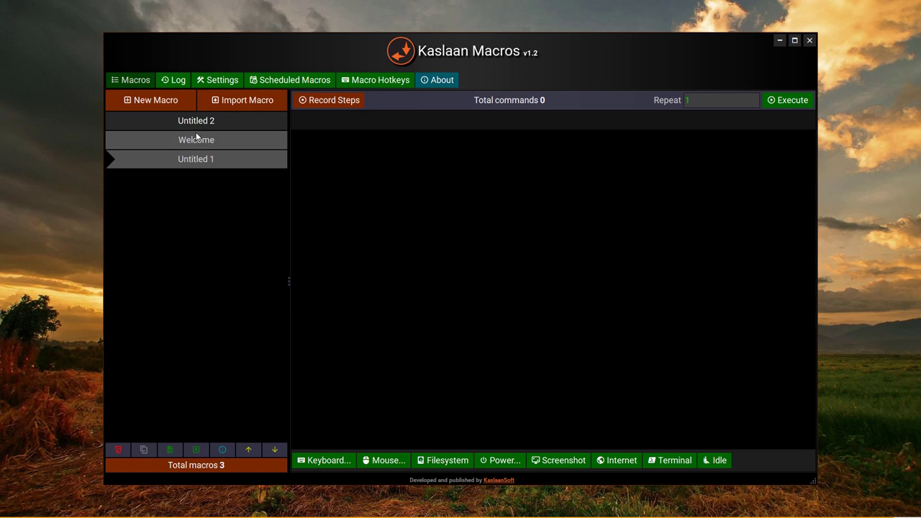
mouse_move(213, 151)
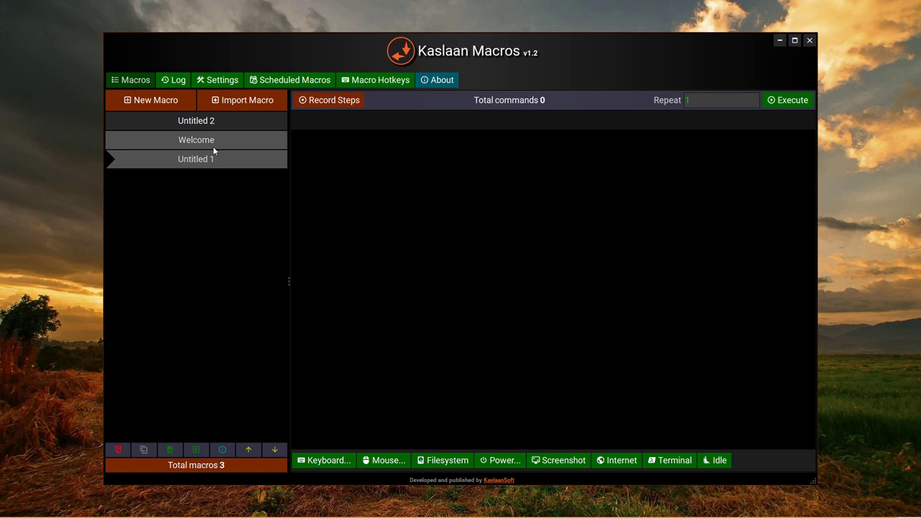
mouse_move(200, 139)
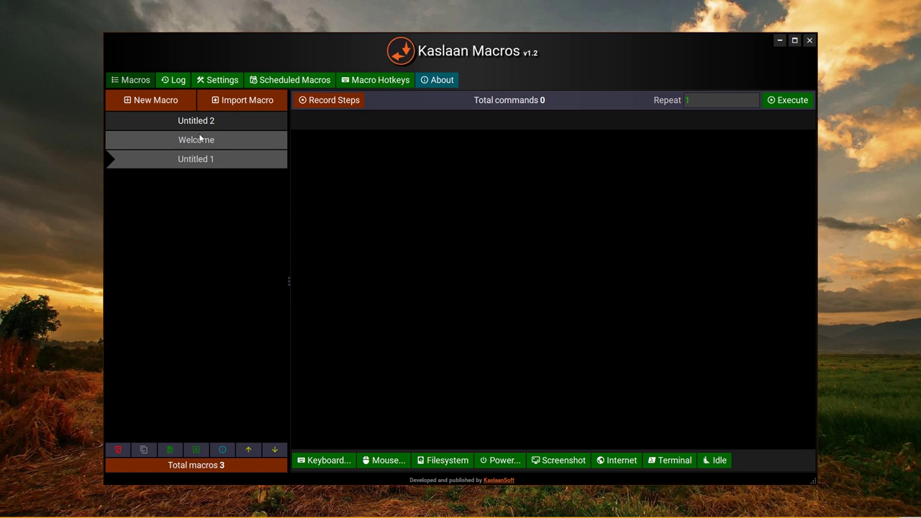
click(196, 140)
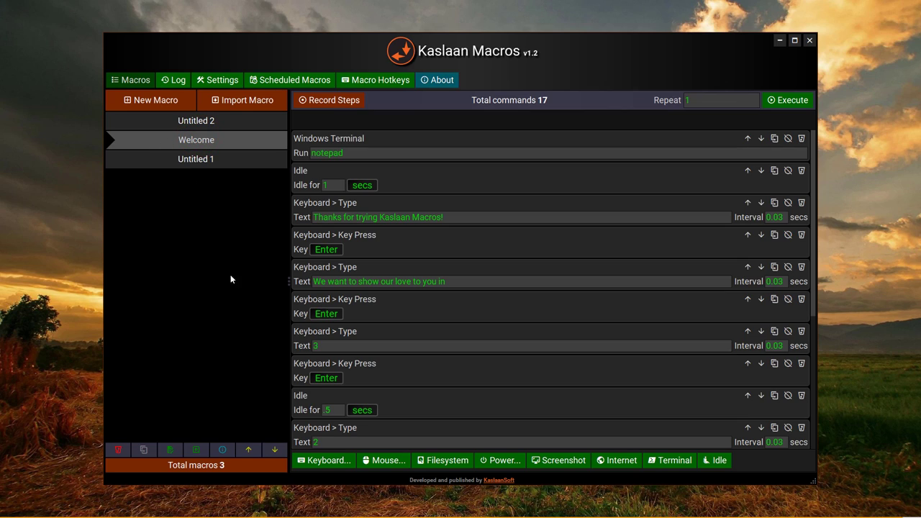
mouse_move(233, 461)
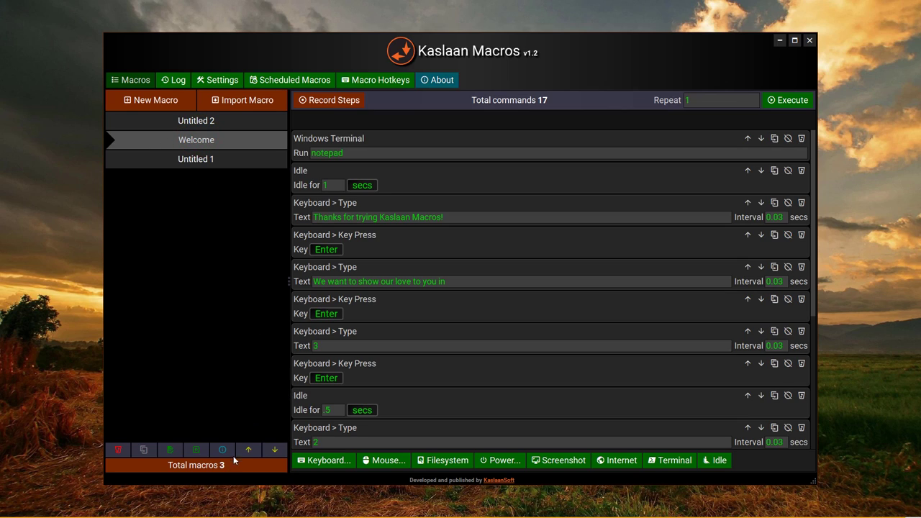
click(248, 450)
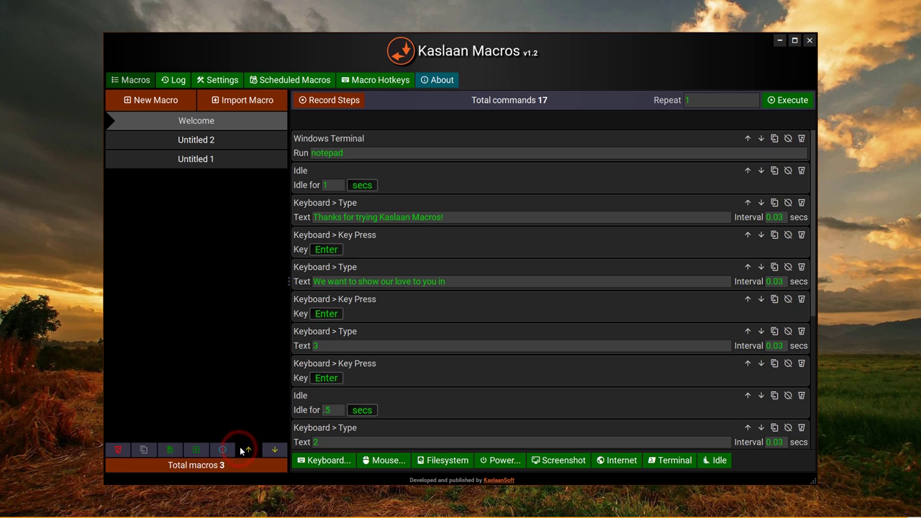
mouse_move(285, 344)
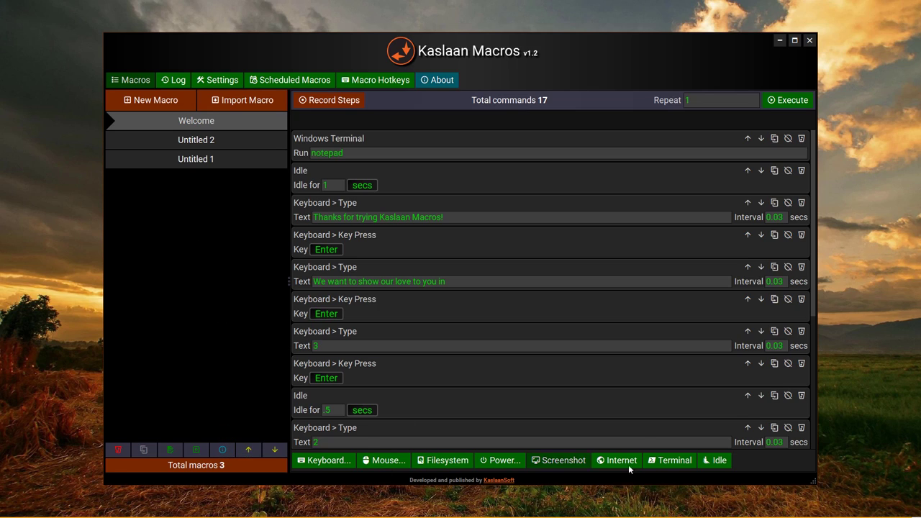
mouse_move(334, 470)
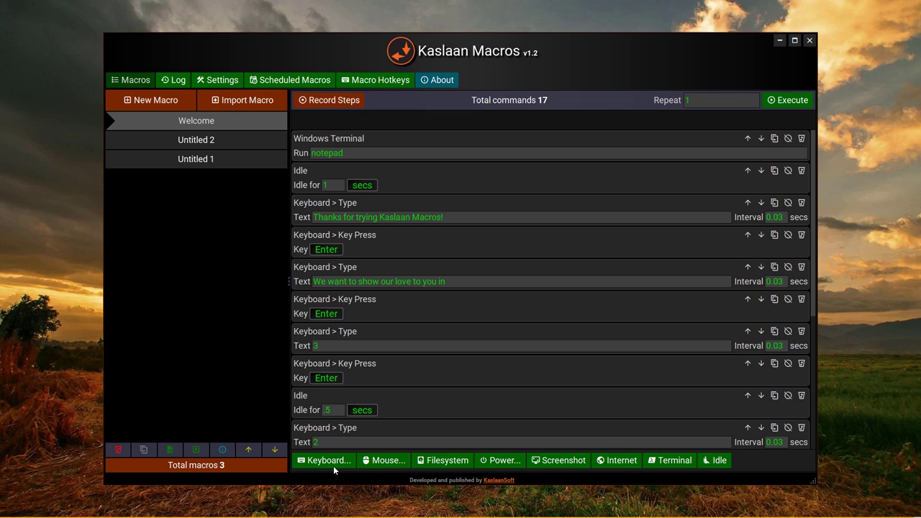
- Browse the command category buttons and show the Power commands: Shutdown, Restart, Log Off, Lock, Hibernate
click(324, 461)
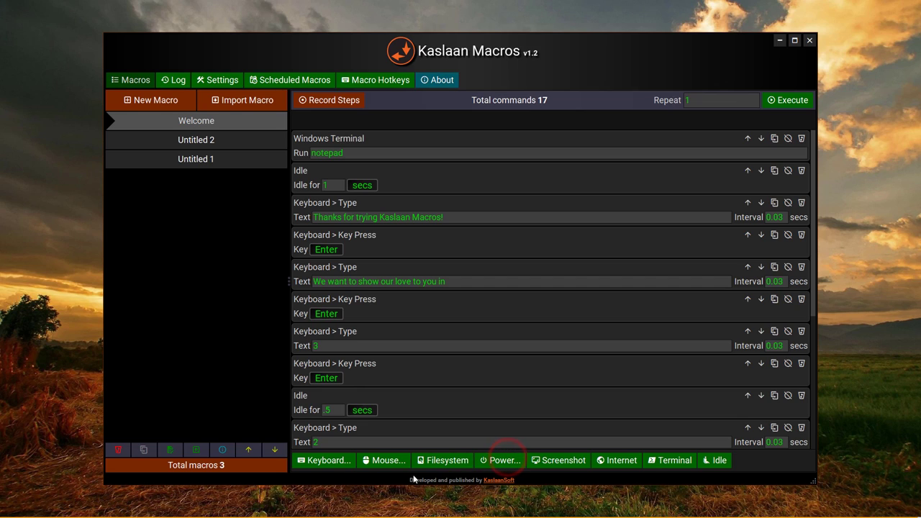
click(389, 461)
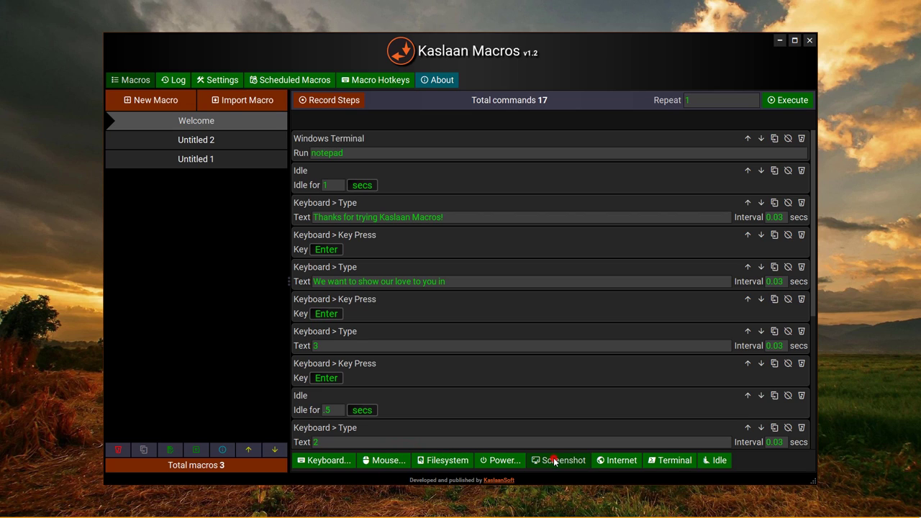
click(504, 461)
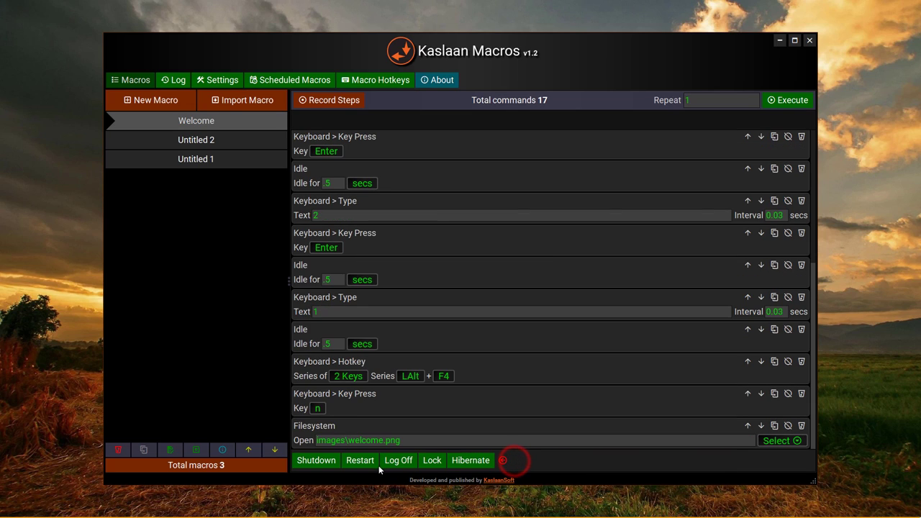
mouse_move(507, 459)
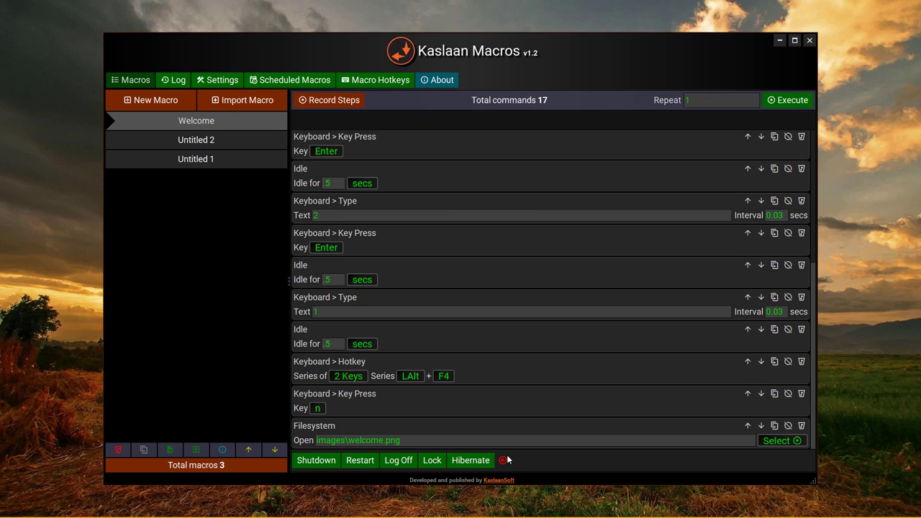
mouse_move(509, 467)
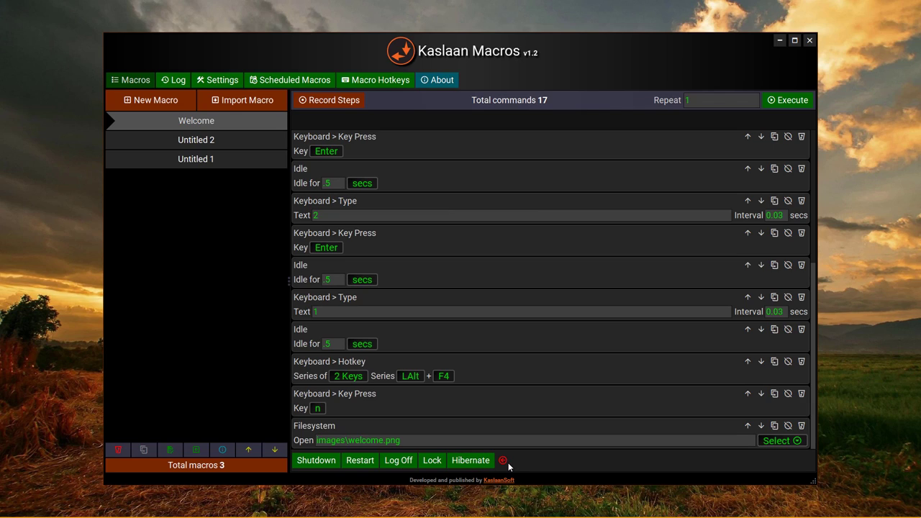